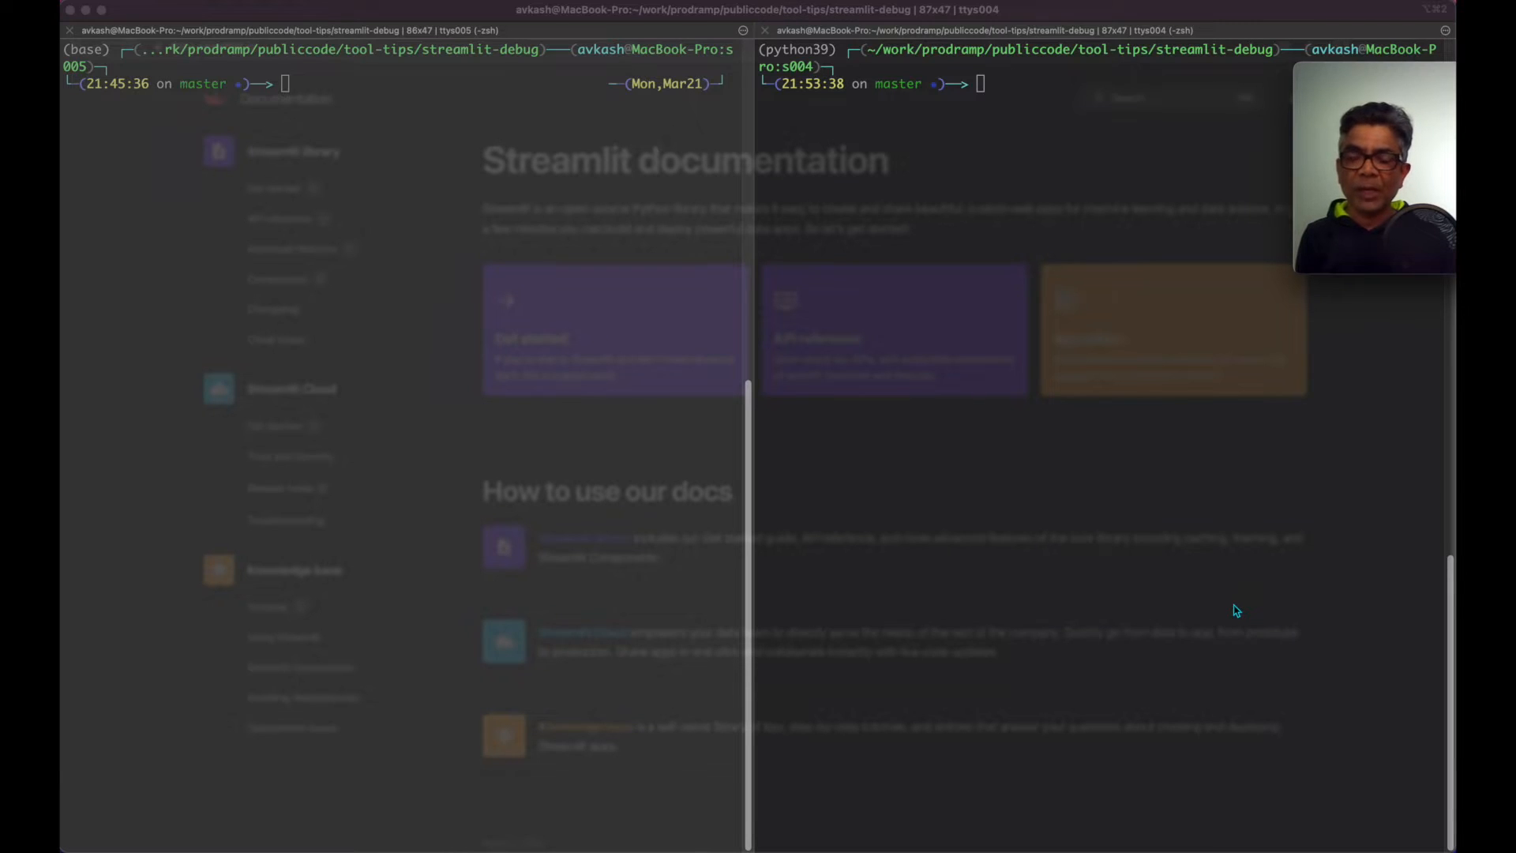
Write myapp.py in vi with 'import streamlit as st' and a header and sub-header line.
type("ll")
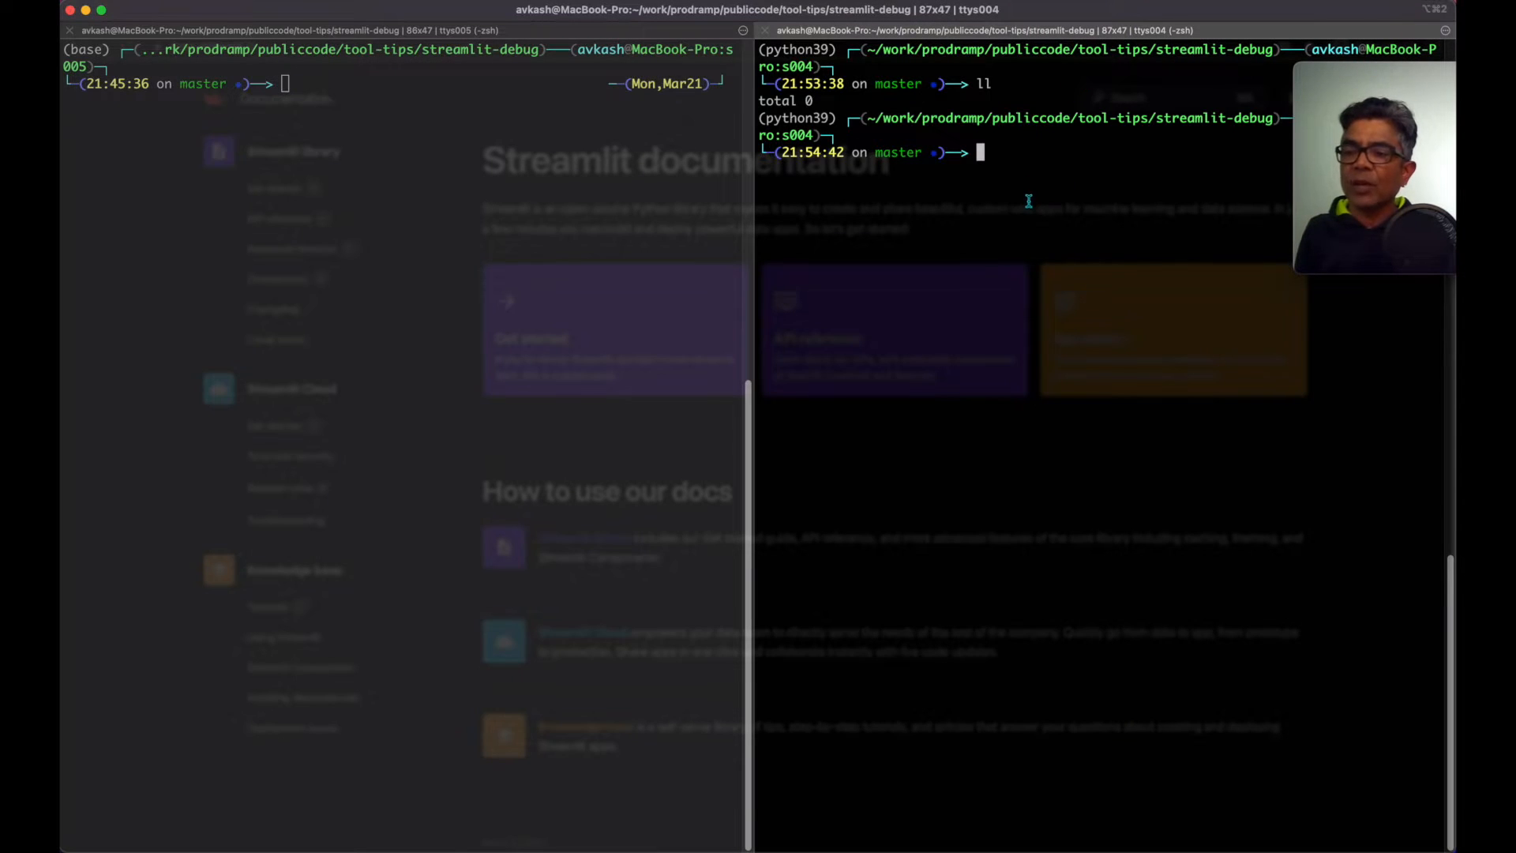
type("vi myap")
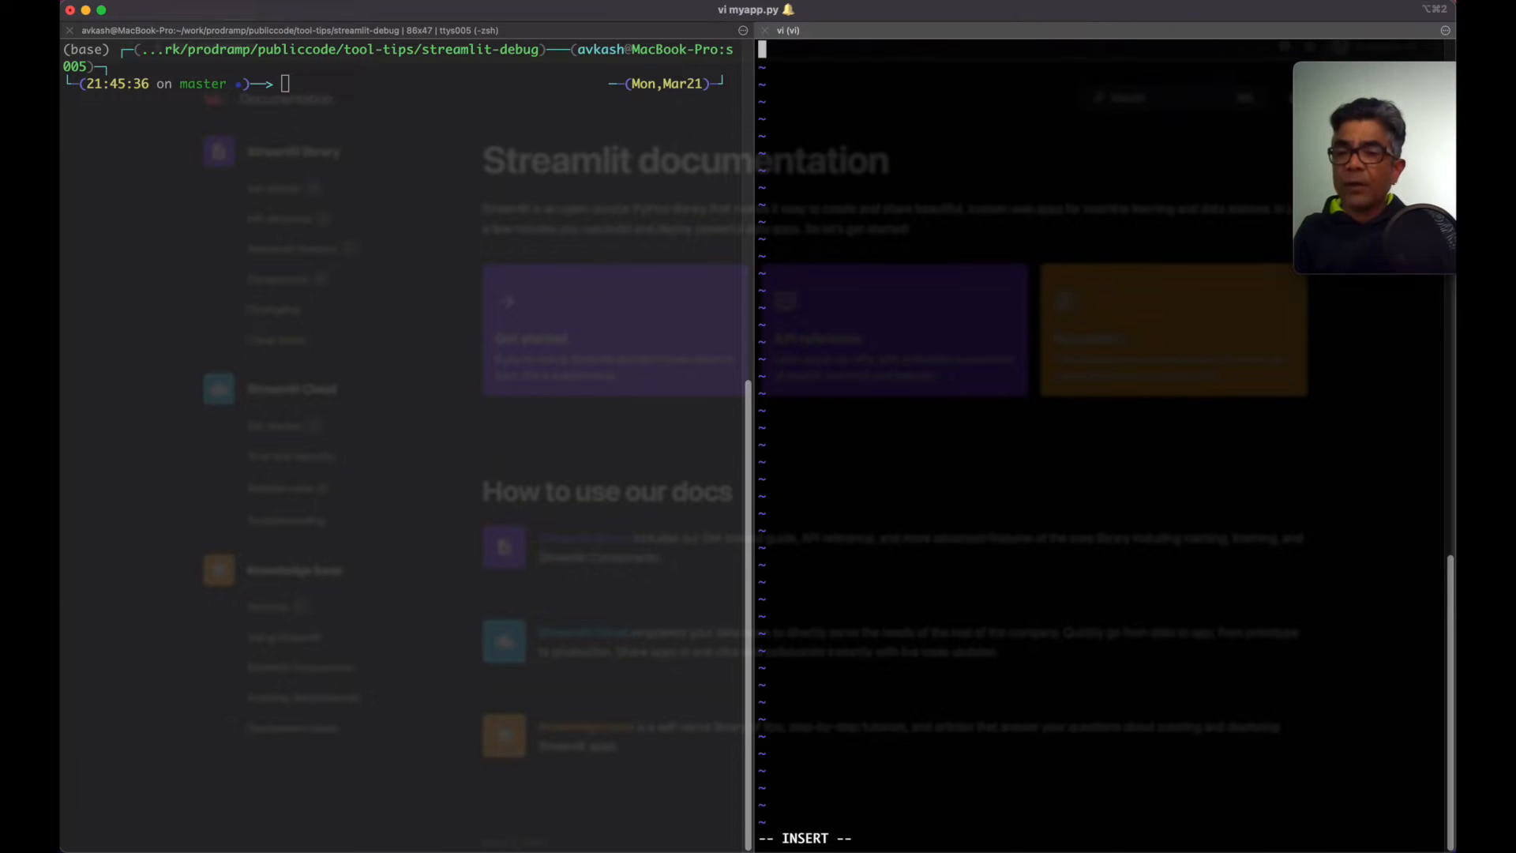
type("import streamlit as s")
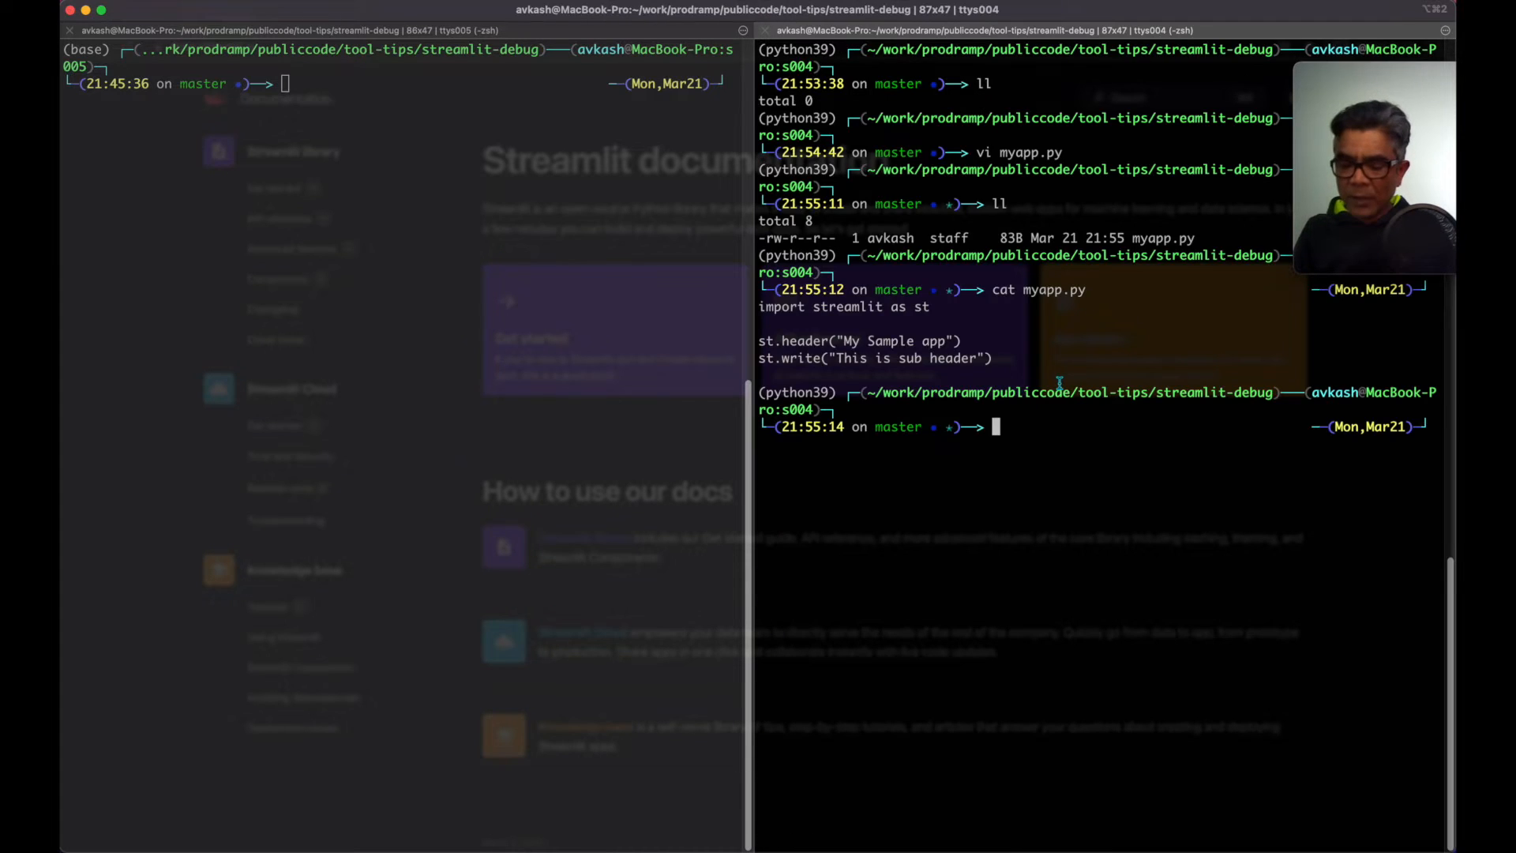
Activate the python39 conda env, confirm Python 3.9.7, and serve the app with streamlit run myapp.py.
type("conda activate python39")
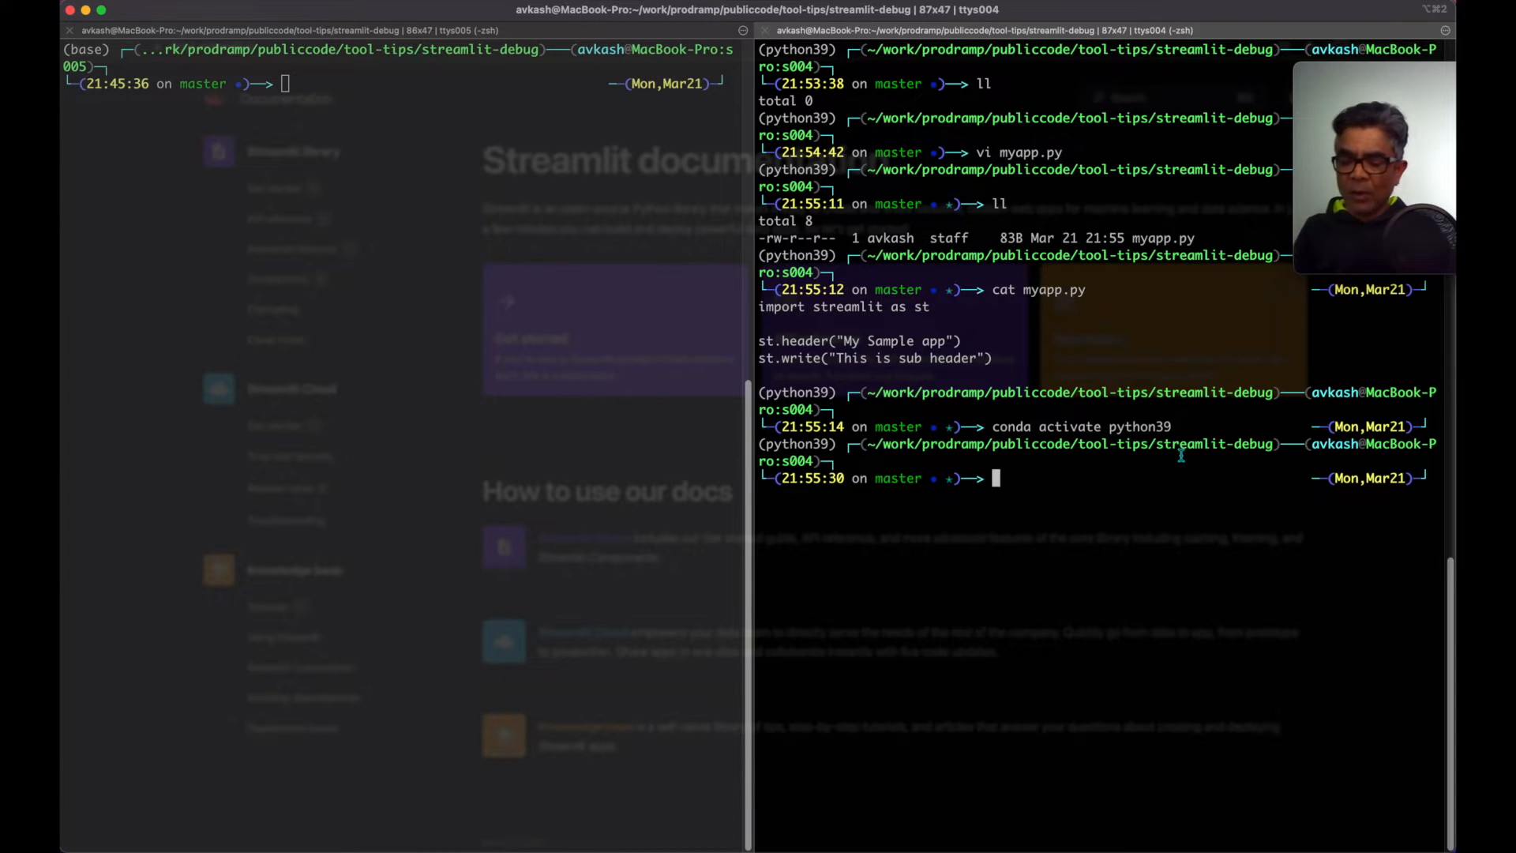
type("python --version")
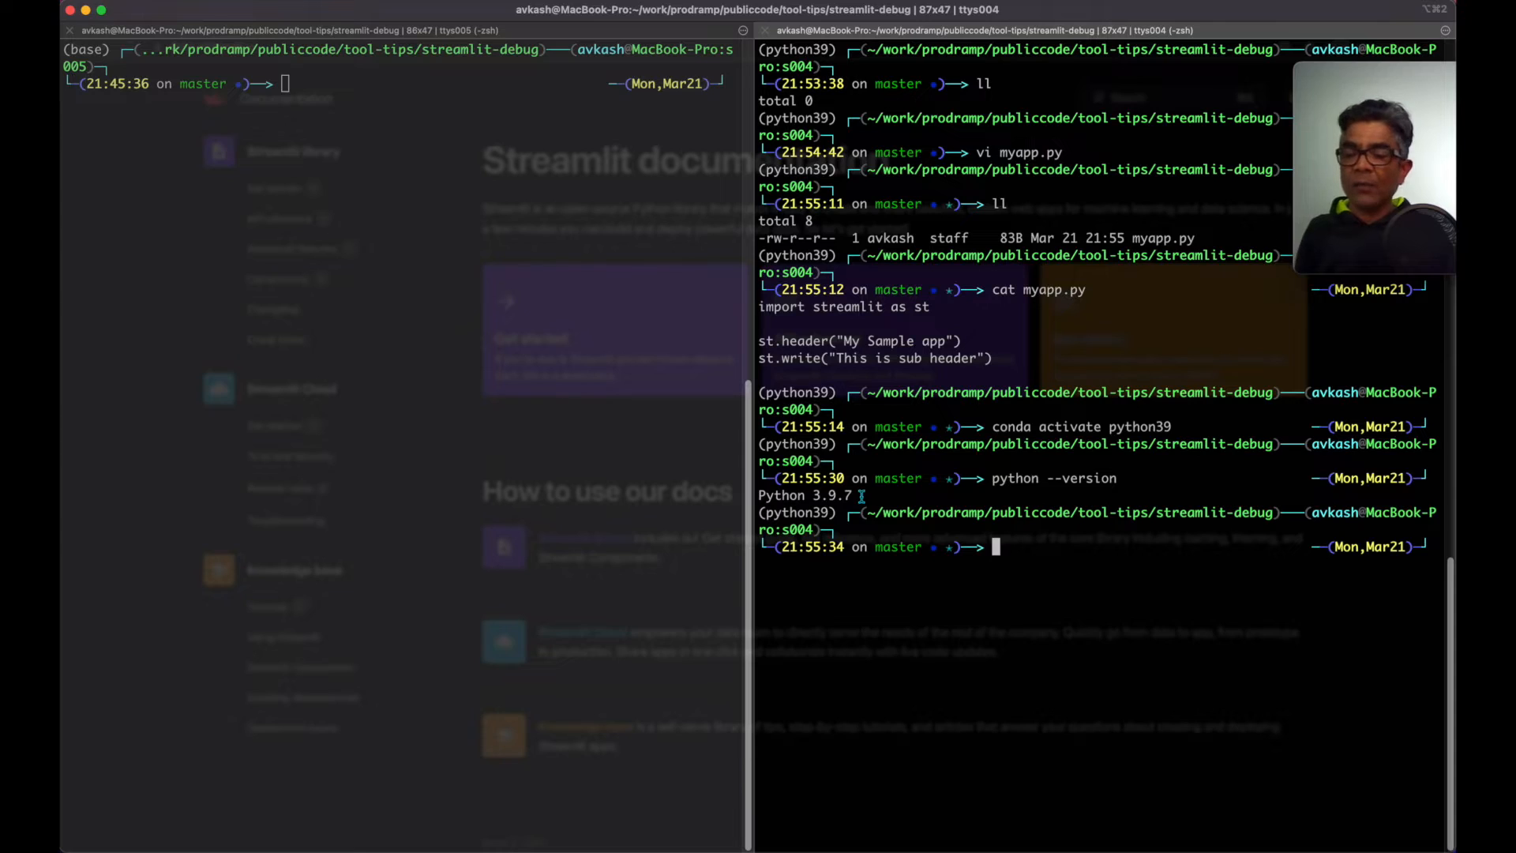
type("streamlit run myapp.py")
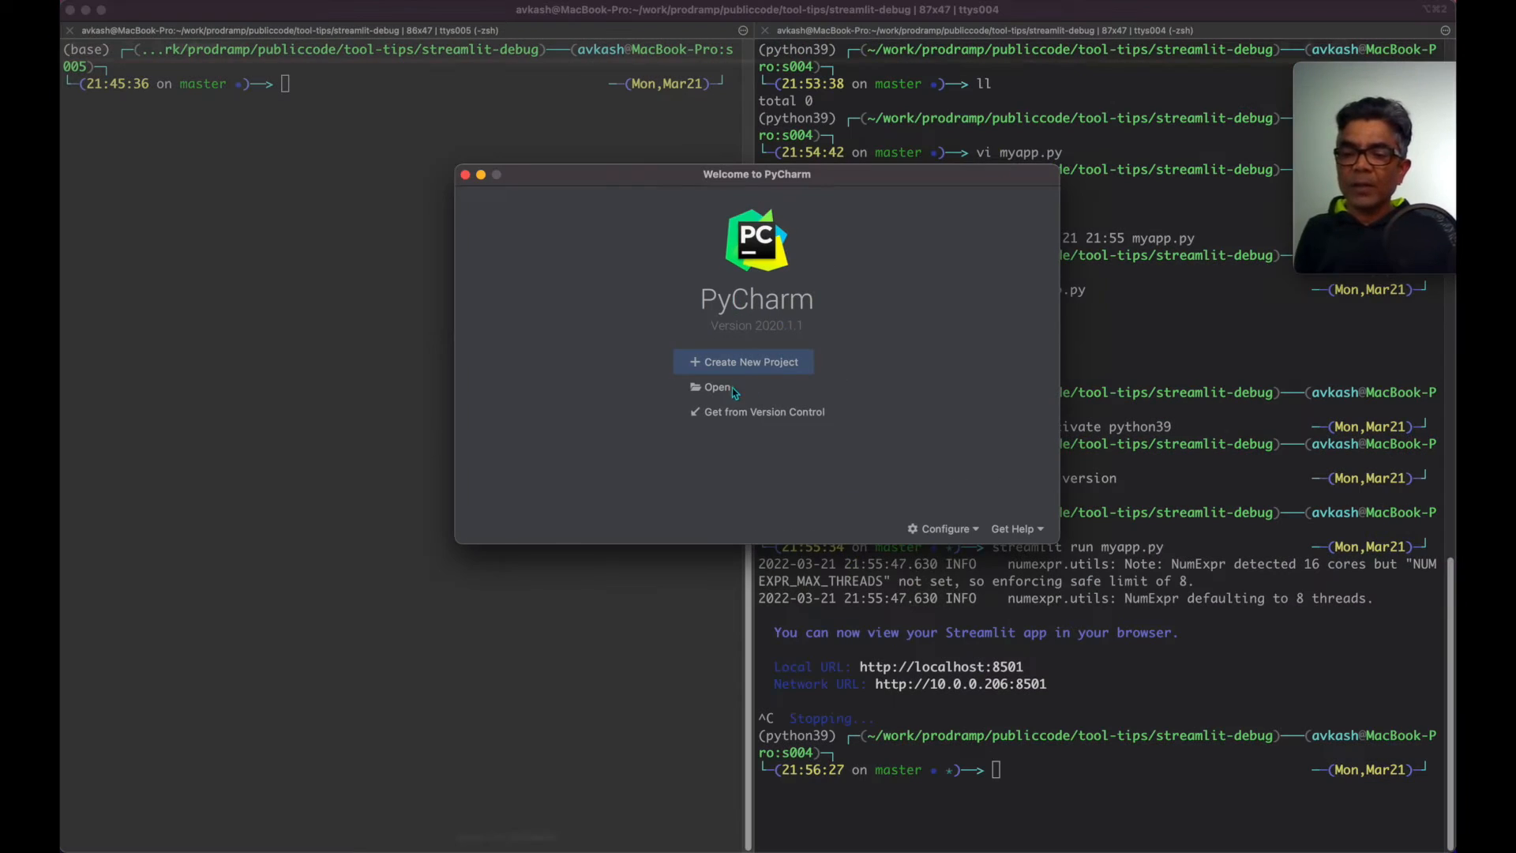
Open the streamlit-debug folder containing myapp.py as a PyCharm project.
left_click(716, 386)
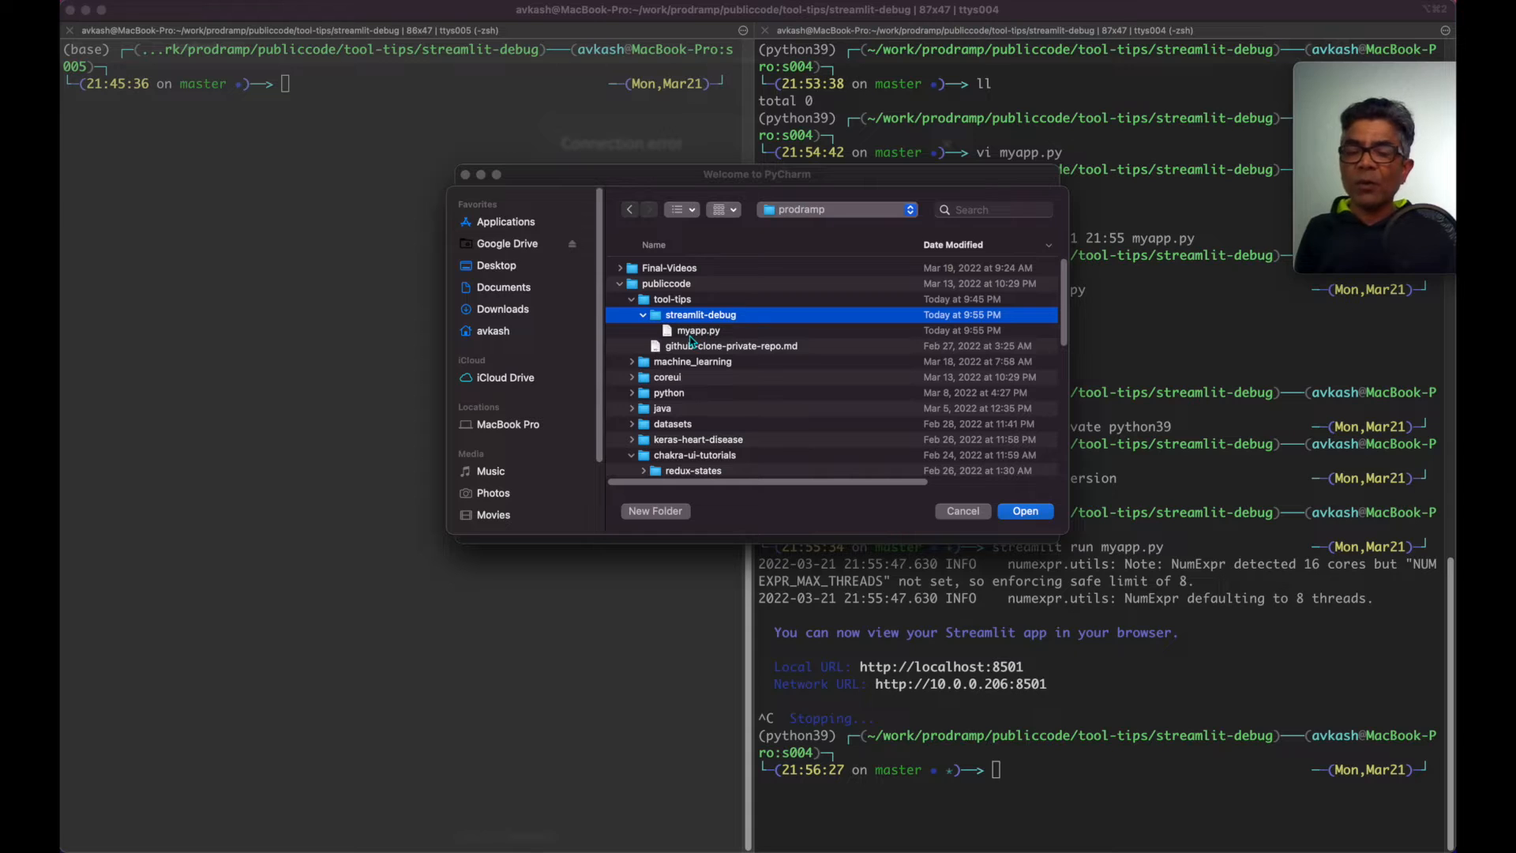
mouse_move(724, 327)
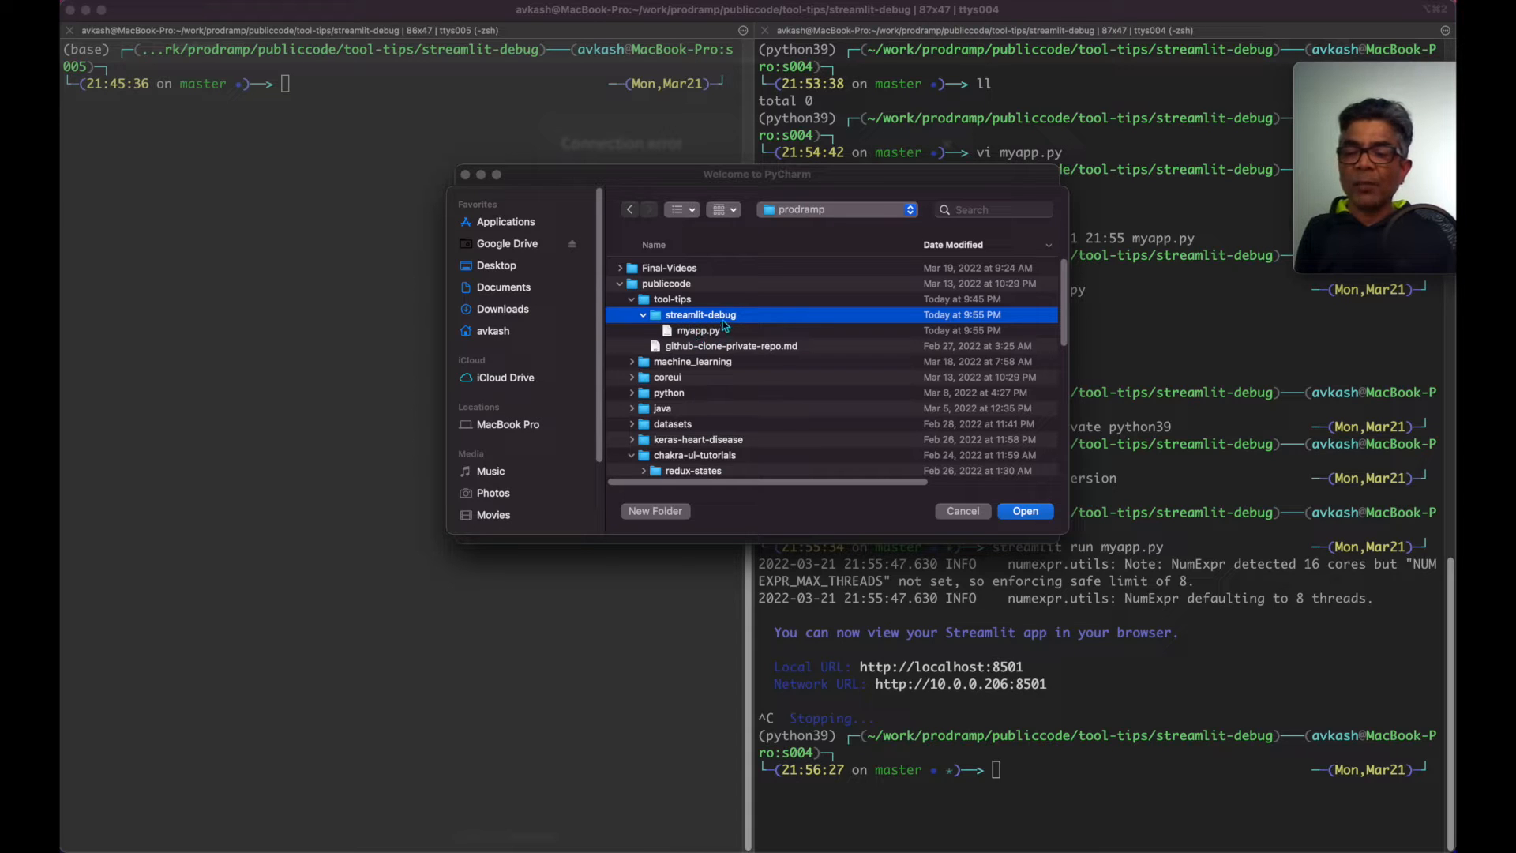
left_click(1023, 510)
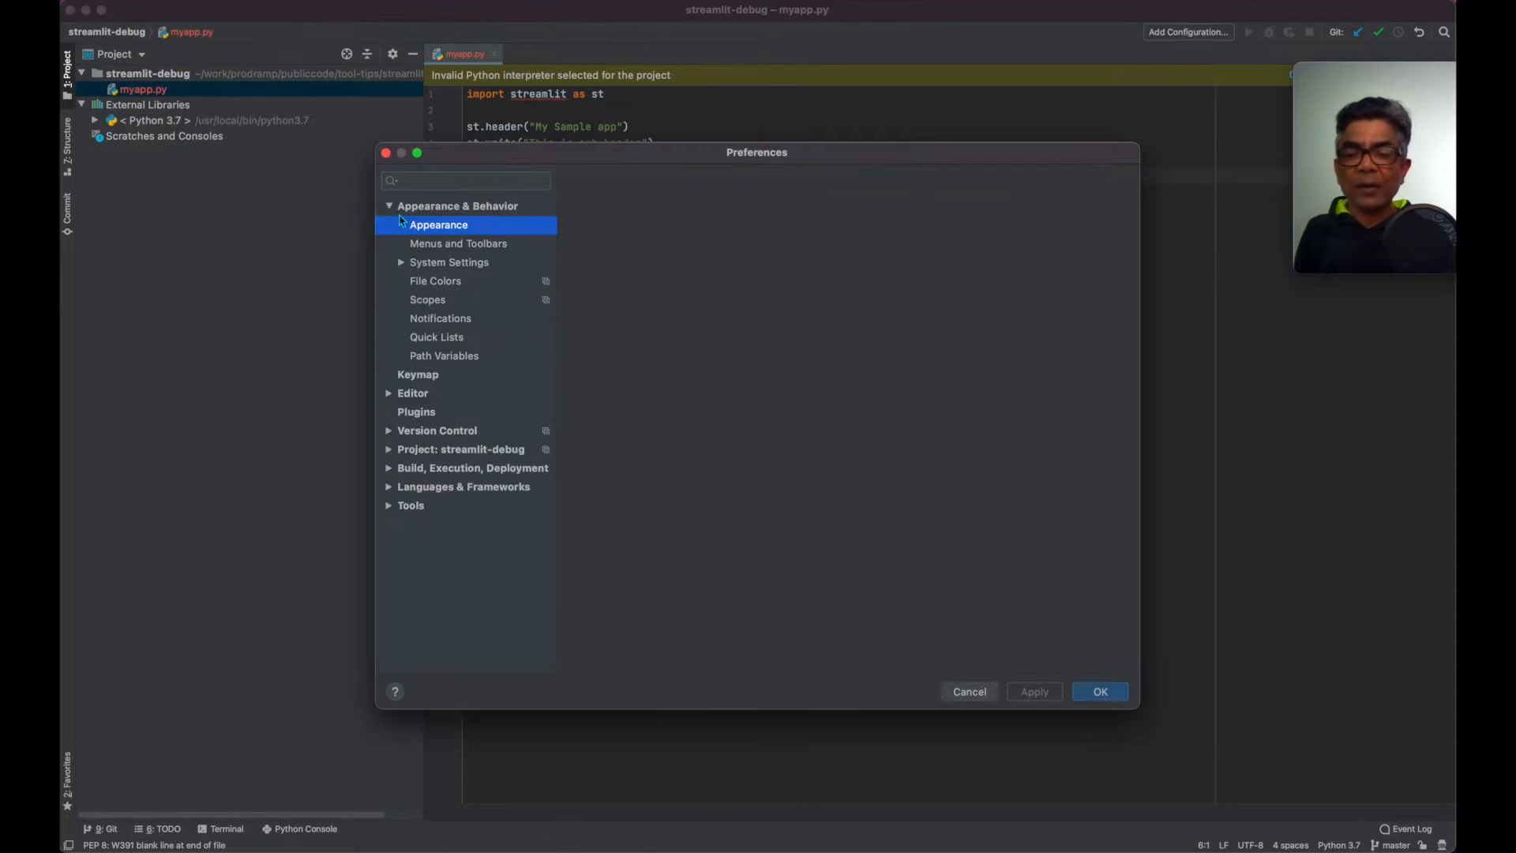
Switch the project interpreter to the Python 3.9 (python39) conda environment.
left_click(438, 225)
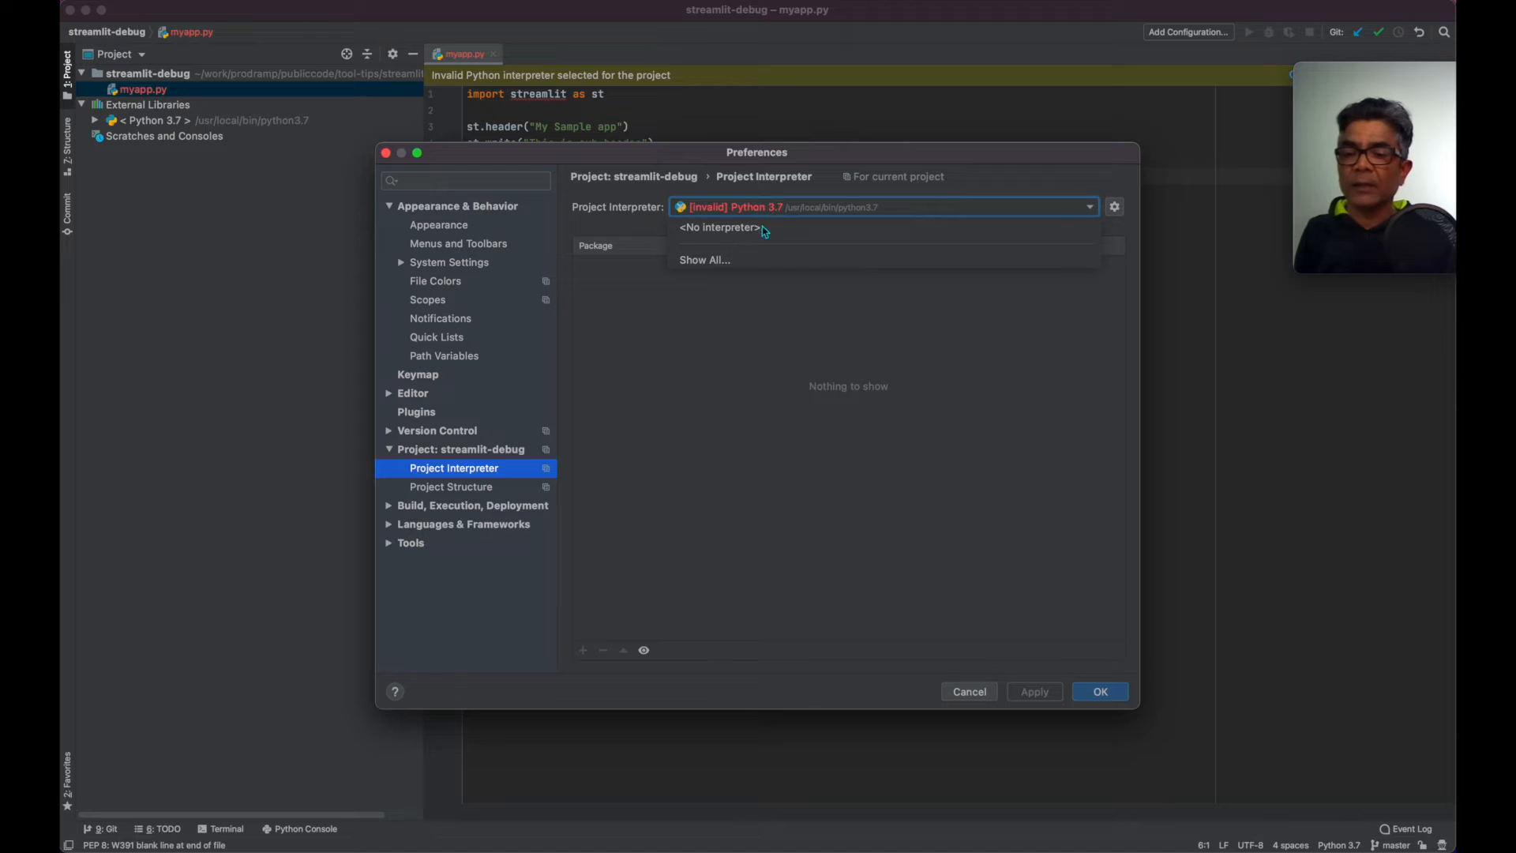
left_click(704, 259)
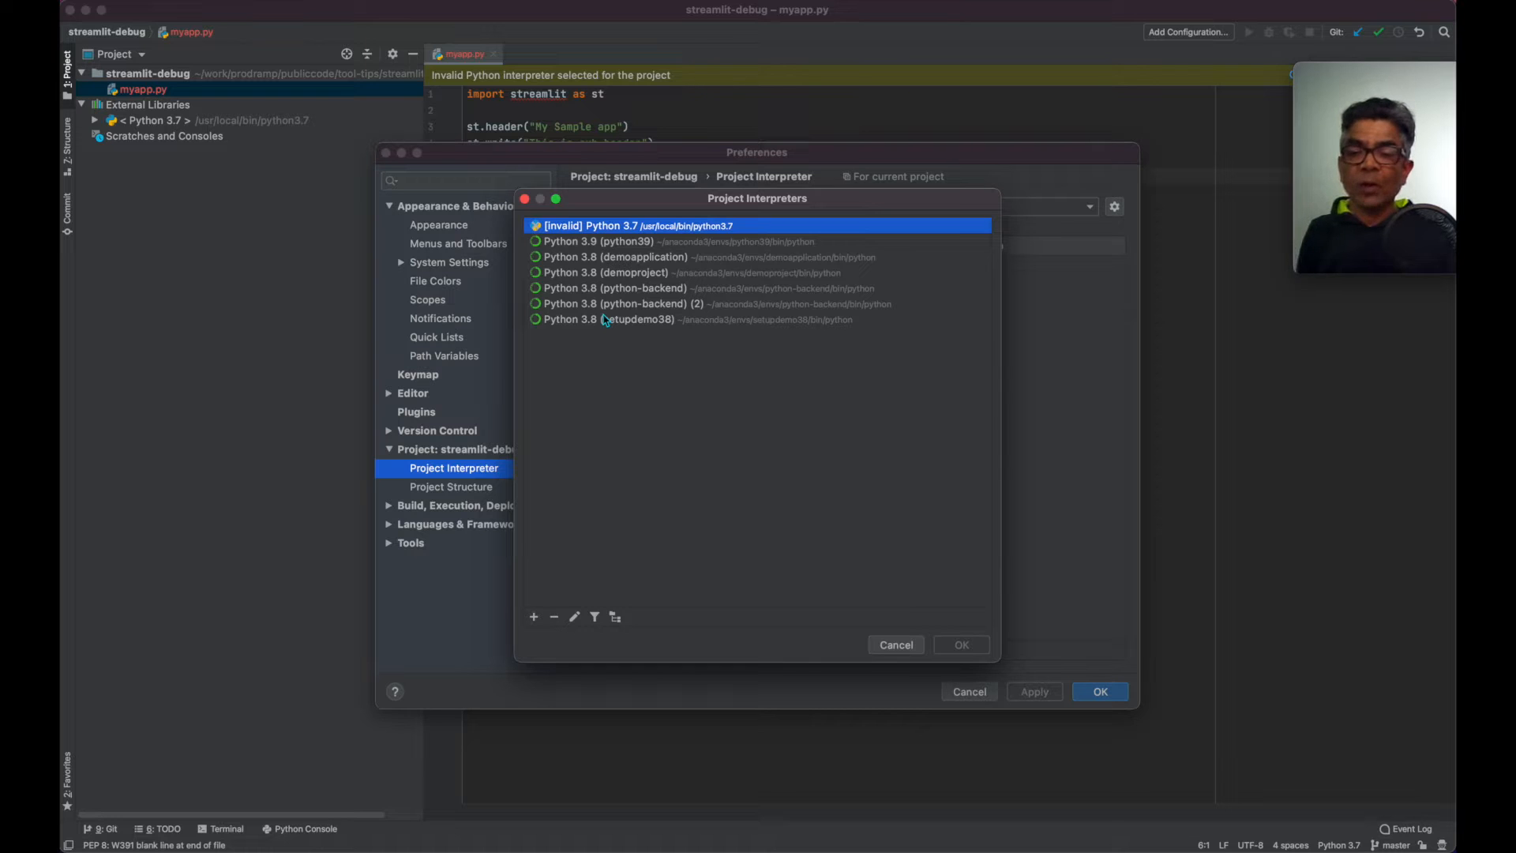
left_click(637, 240)
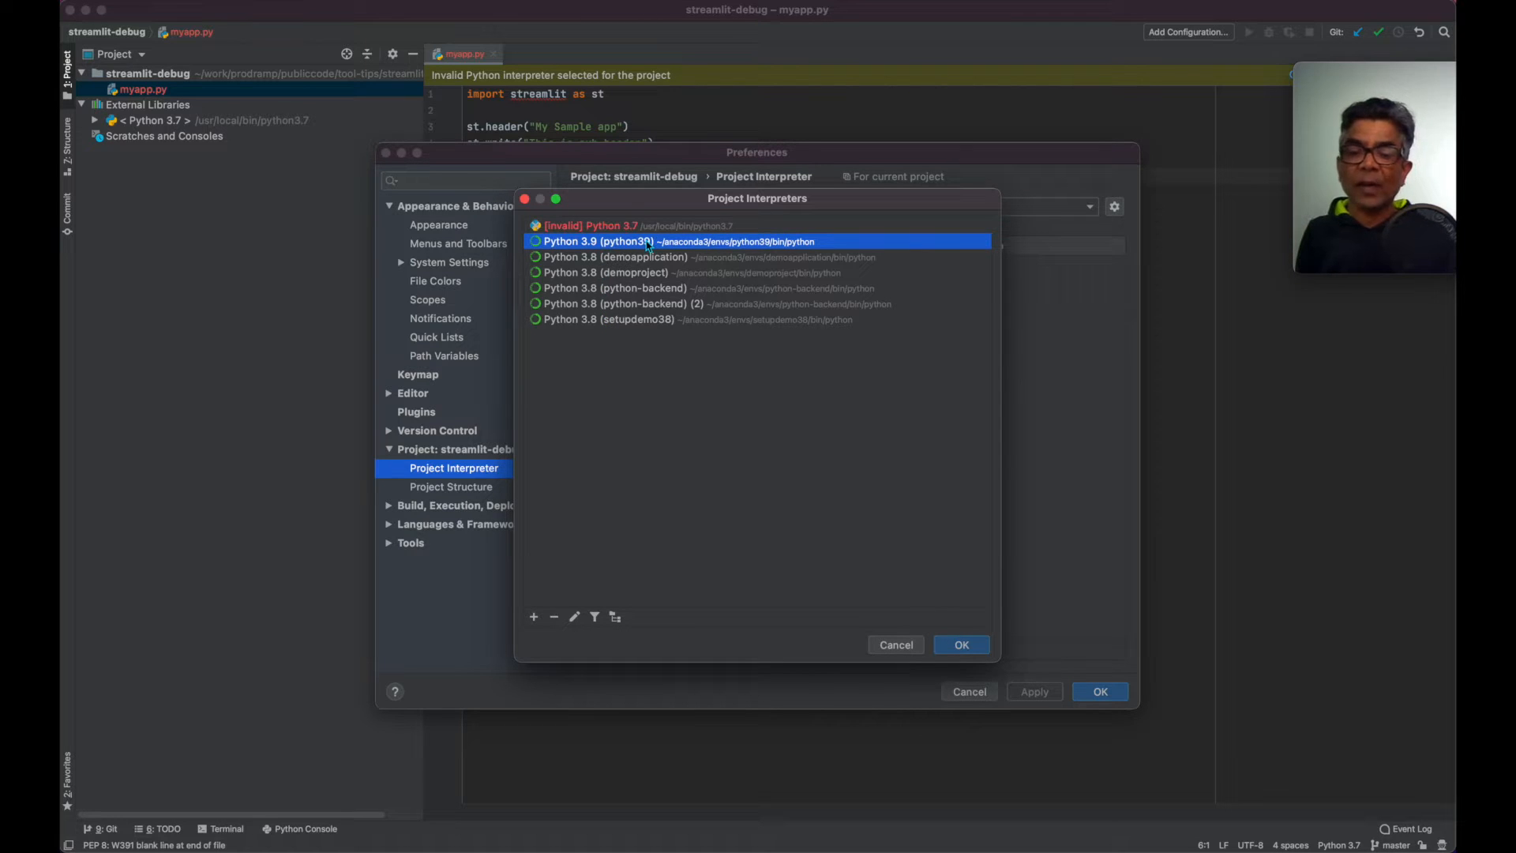
left_click(893, 645)
type("python --versi")
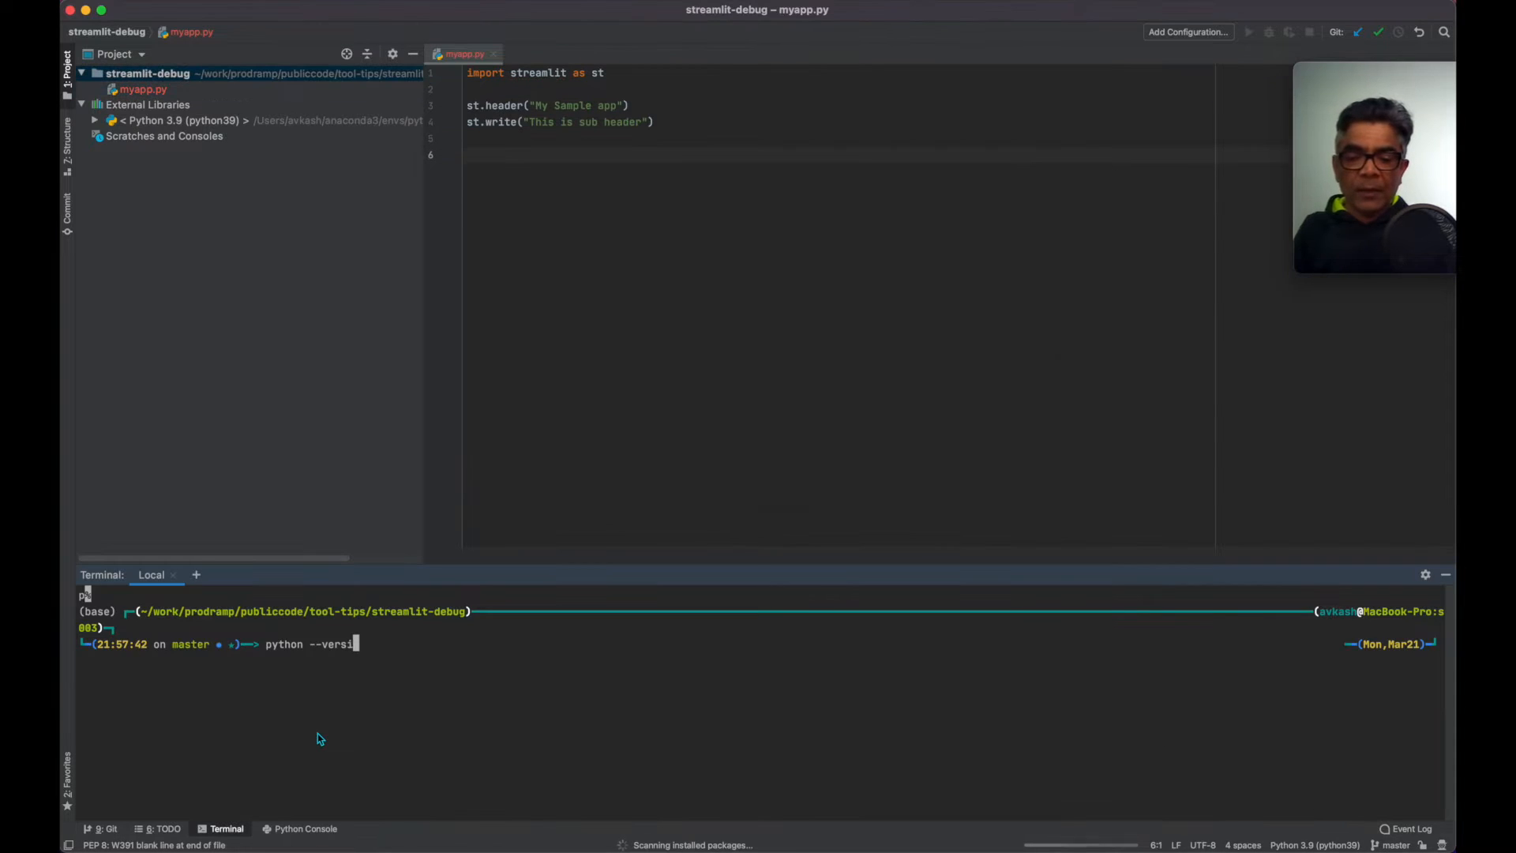
Run python --version in the built-in terminal, which reports Python 3.9.7.
key("enter")
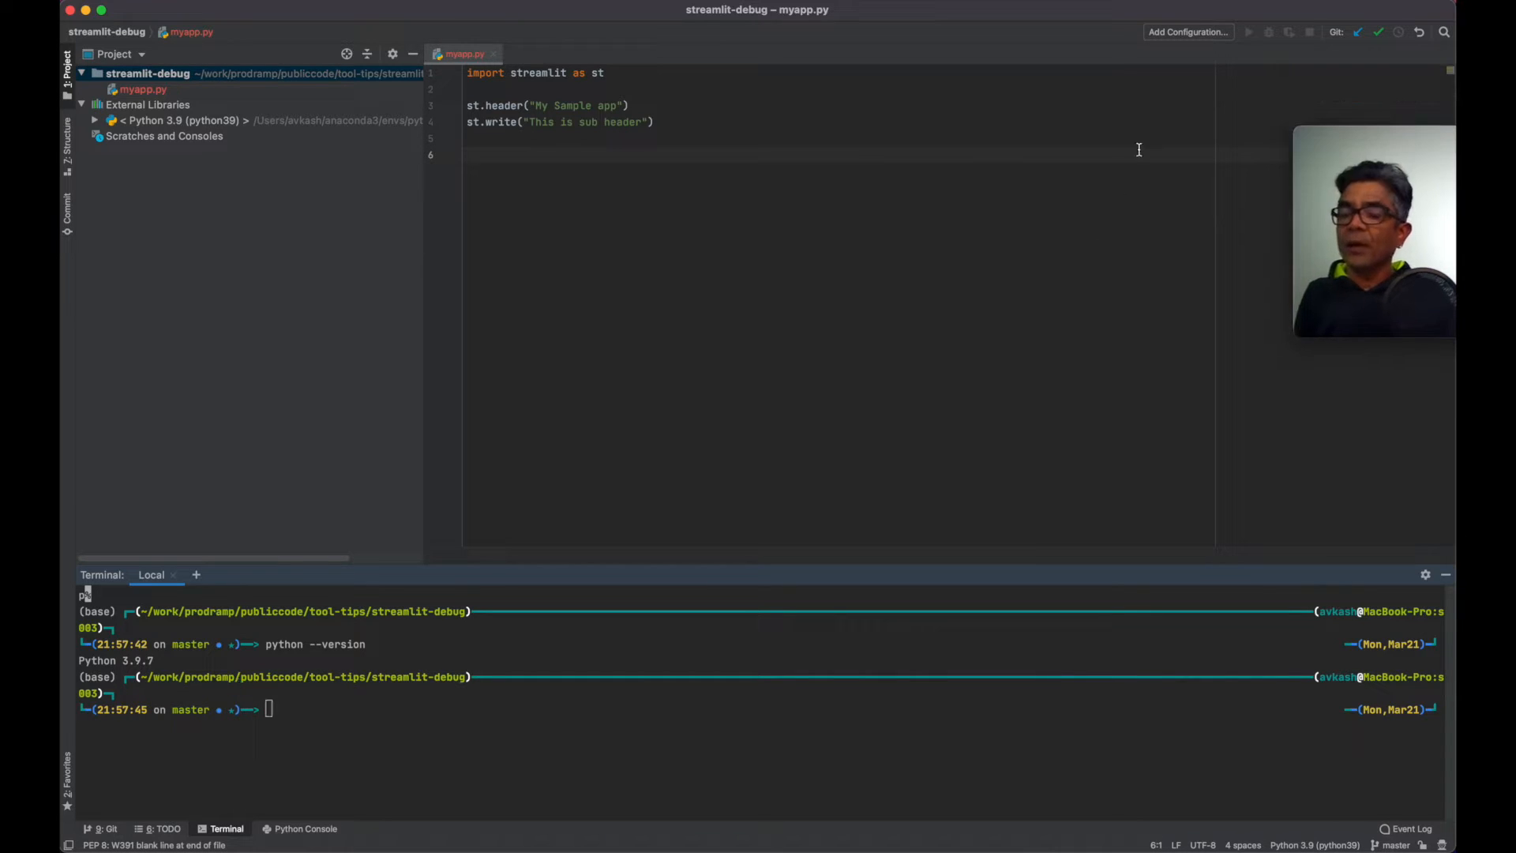
mouse_move(894, 277)
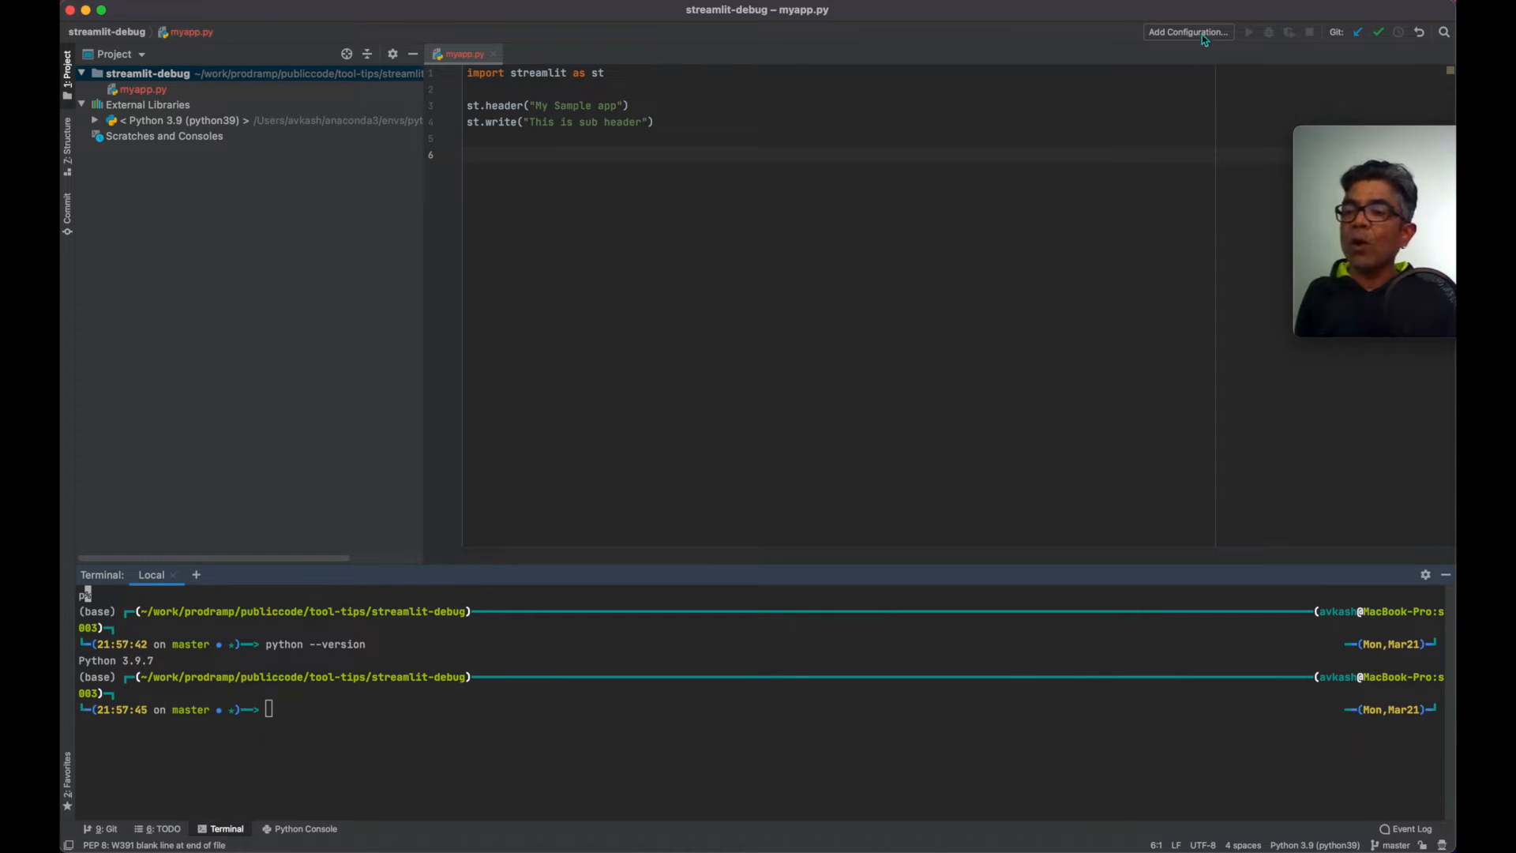
Create a new Python run configuration named python3.9.
left_click(1187, 32)
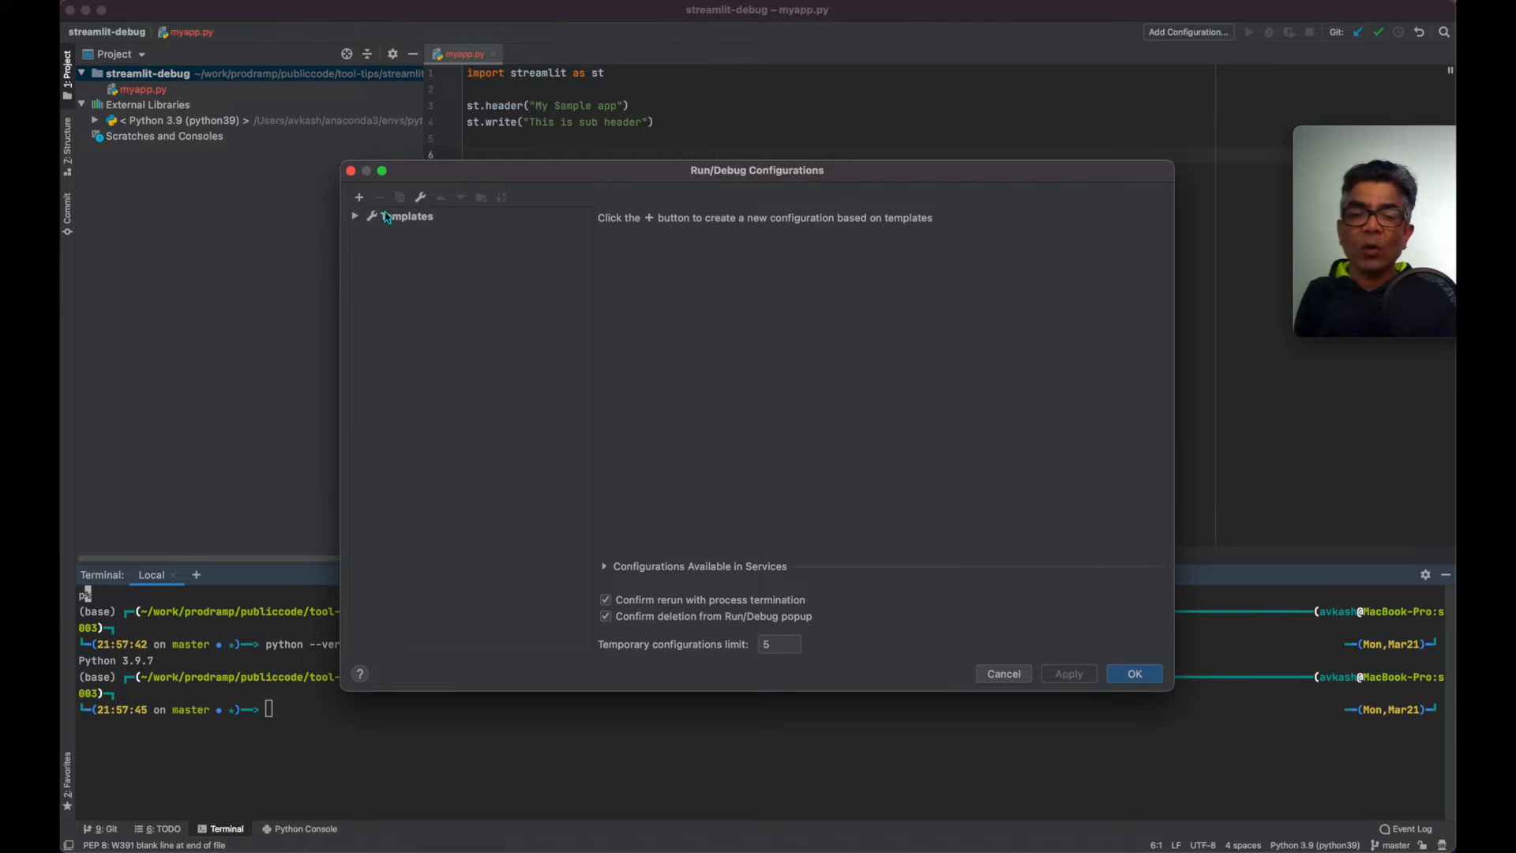
left_click(359, 198)
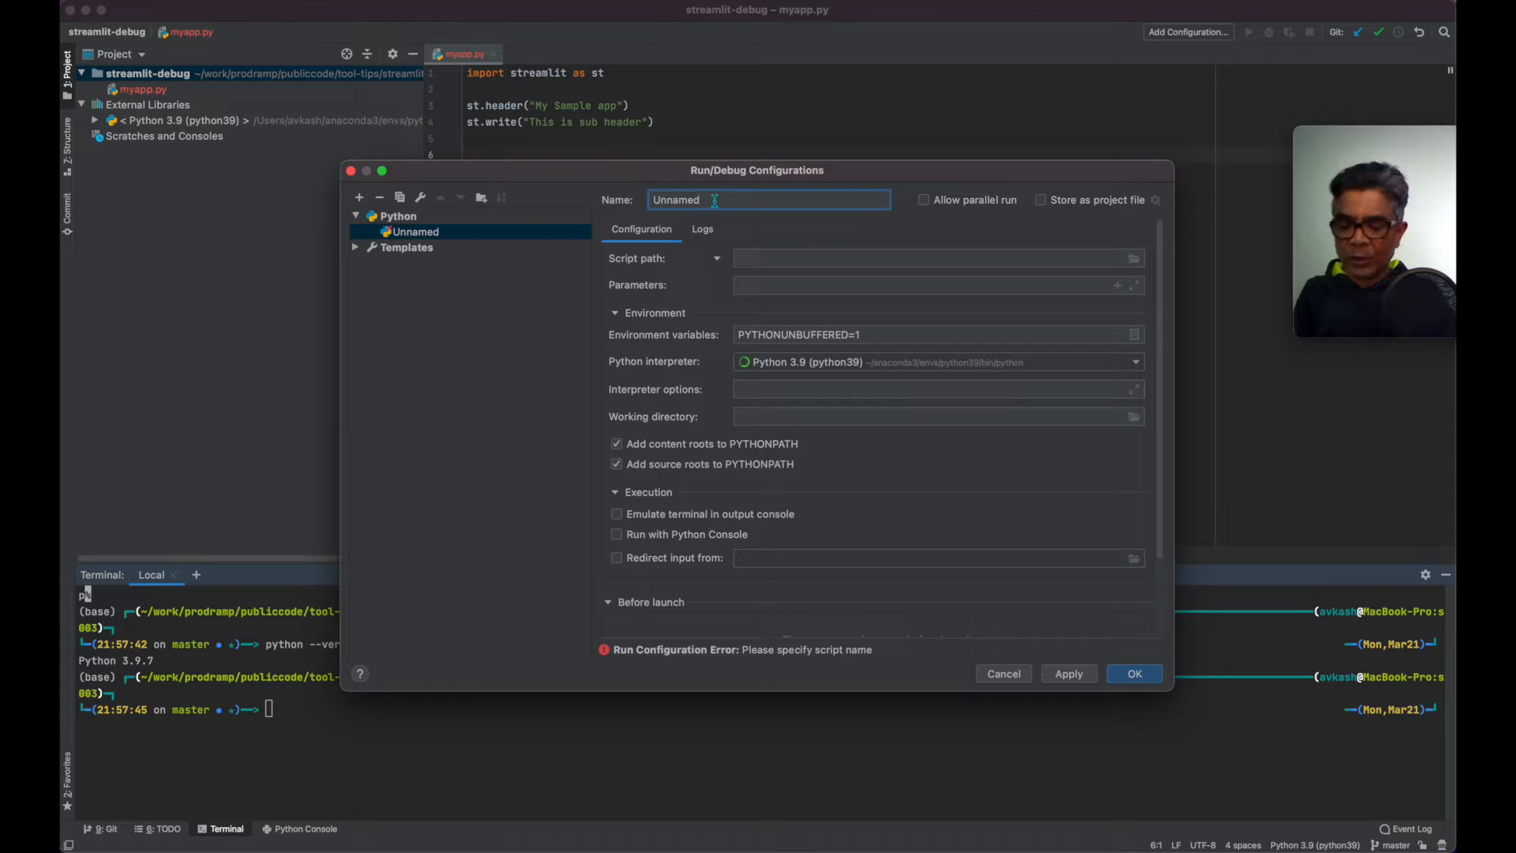
type("python2")
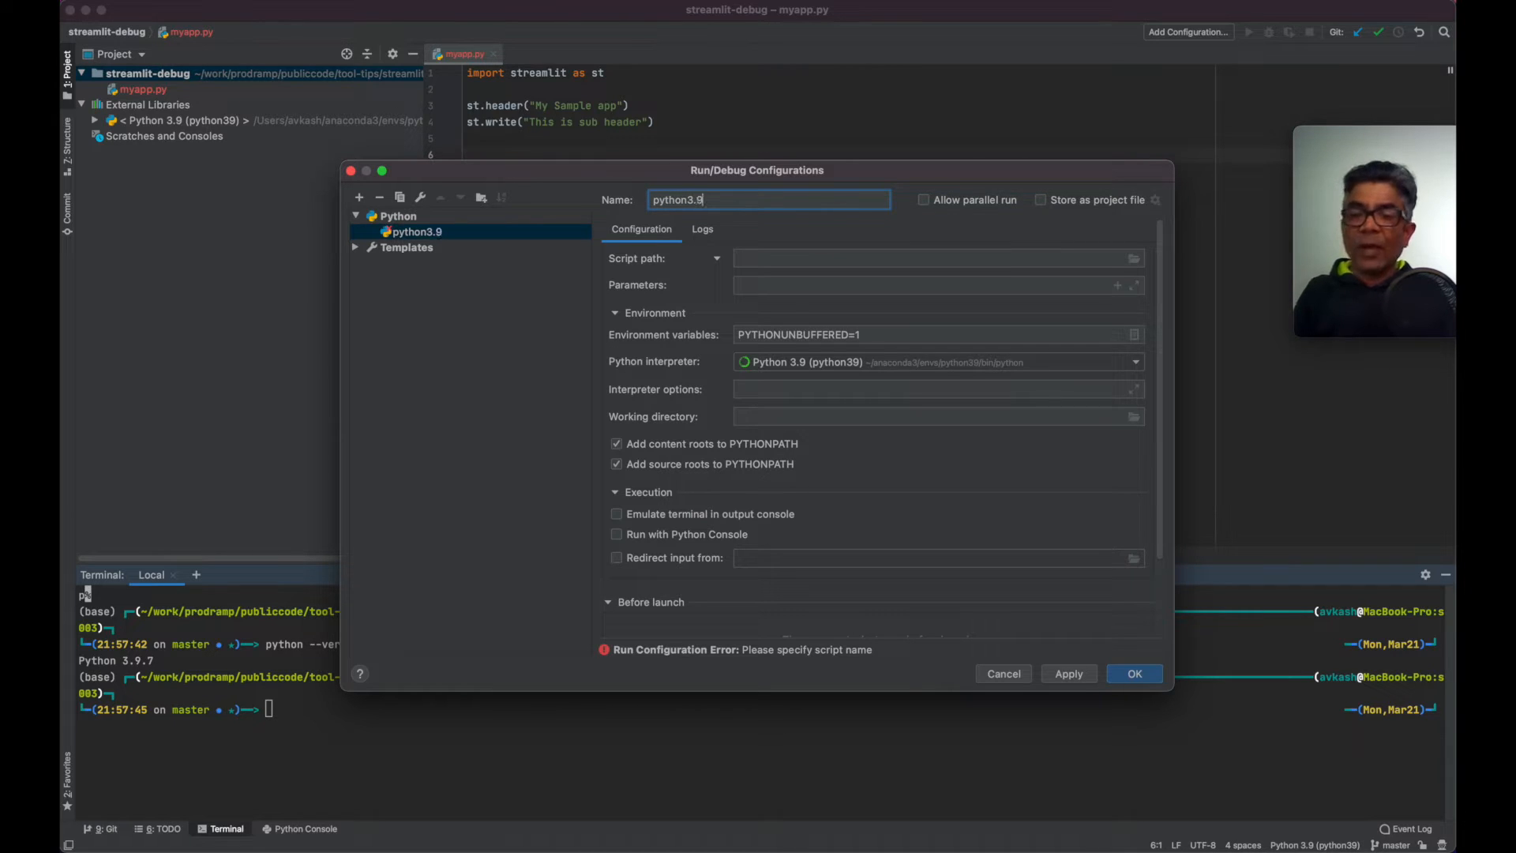
Set myapp.py as the configuration's script path and launch it in the debugger.
left_click(1133, 257)
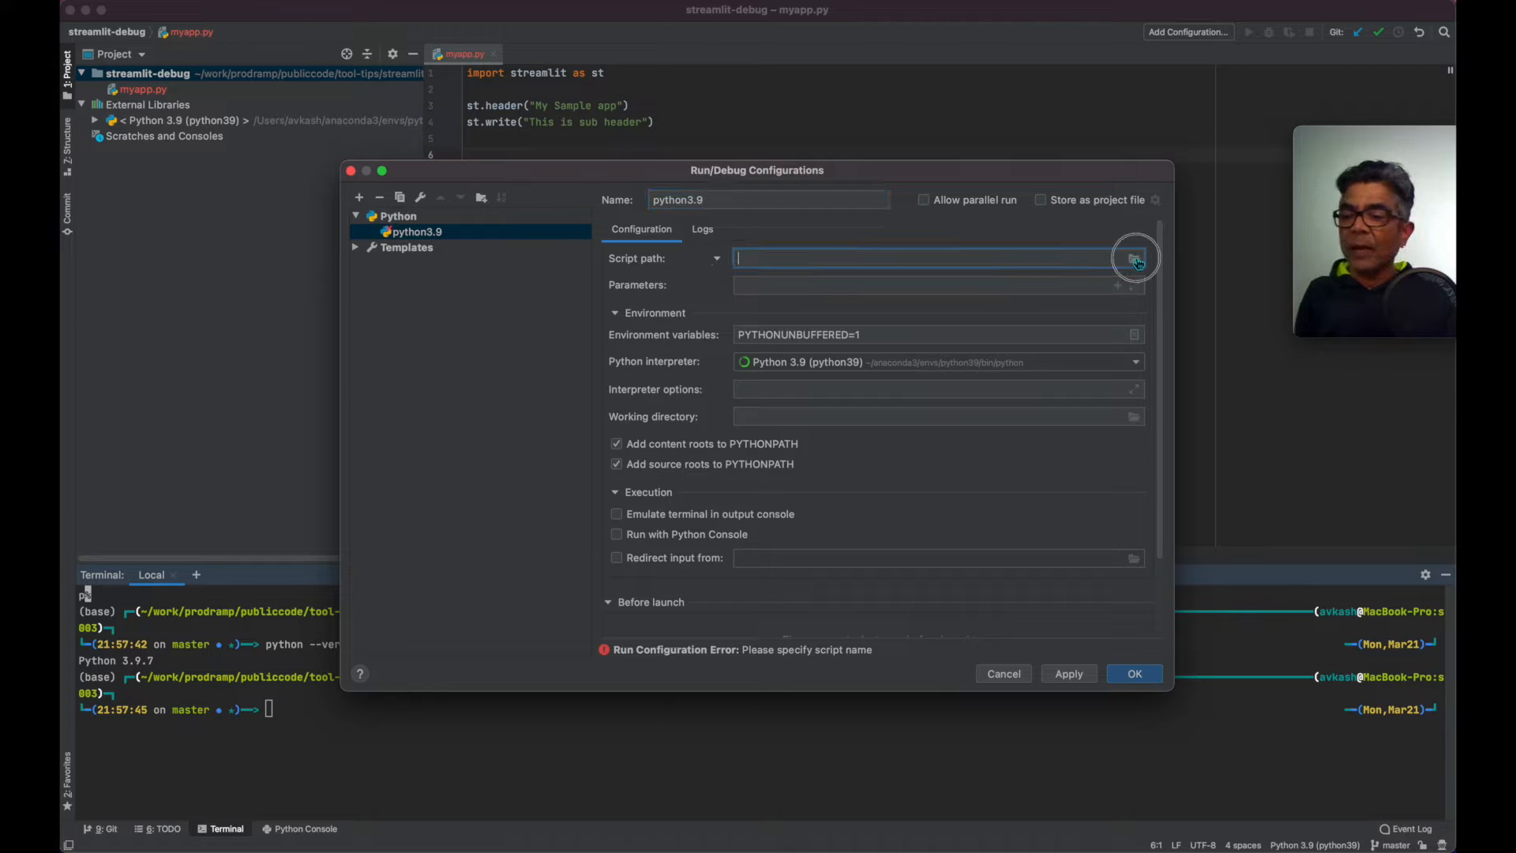
left_click(1135, 257)
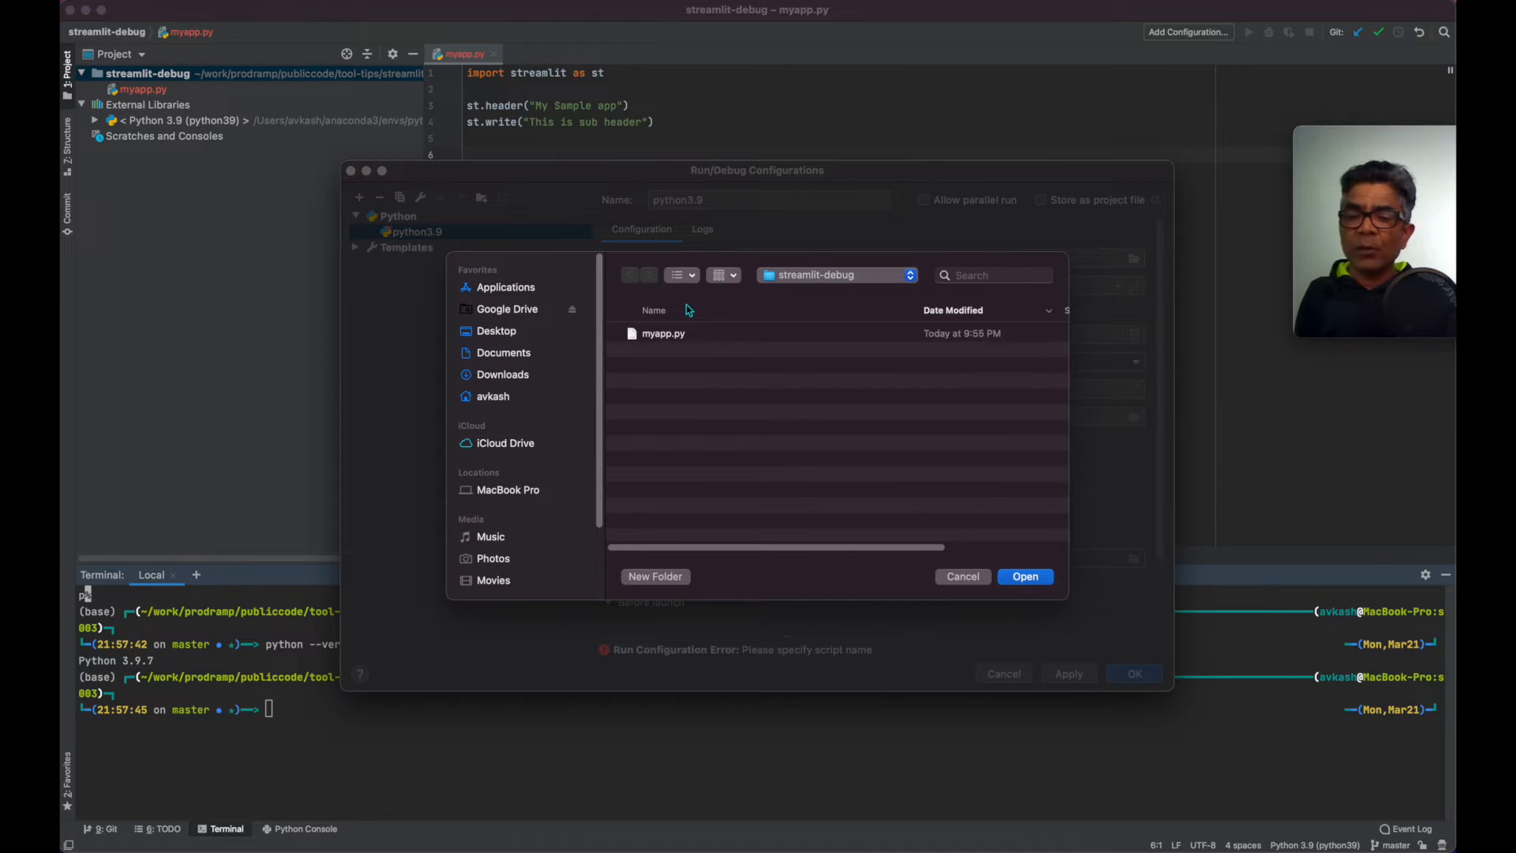
left_click(1024, 576)
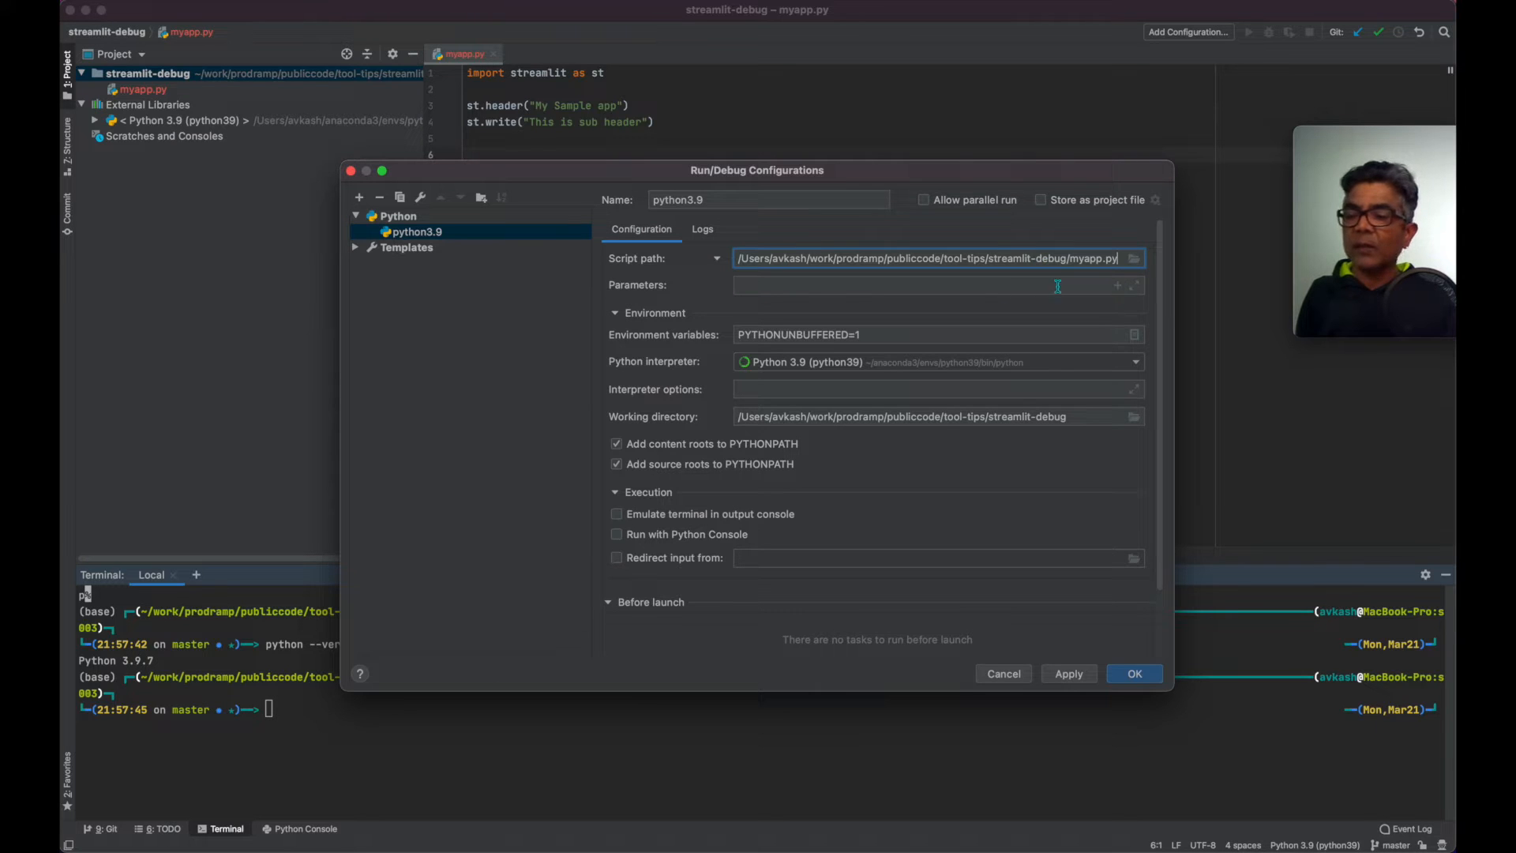
mouse_move(769, 377)
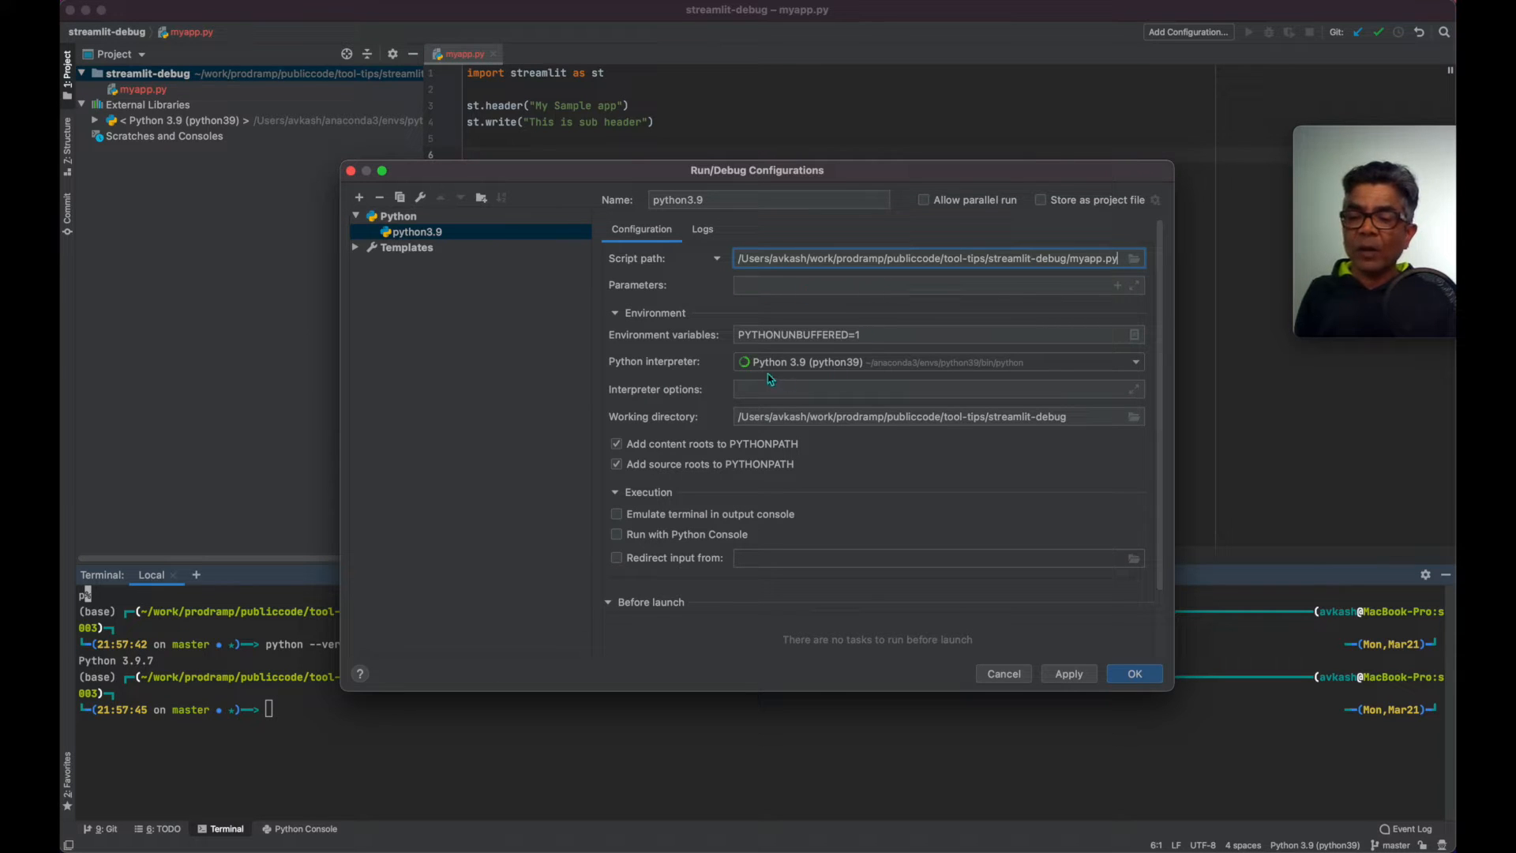
mouse_move(806, 370)
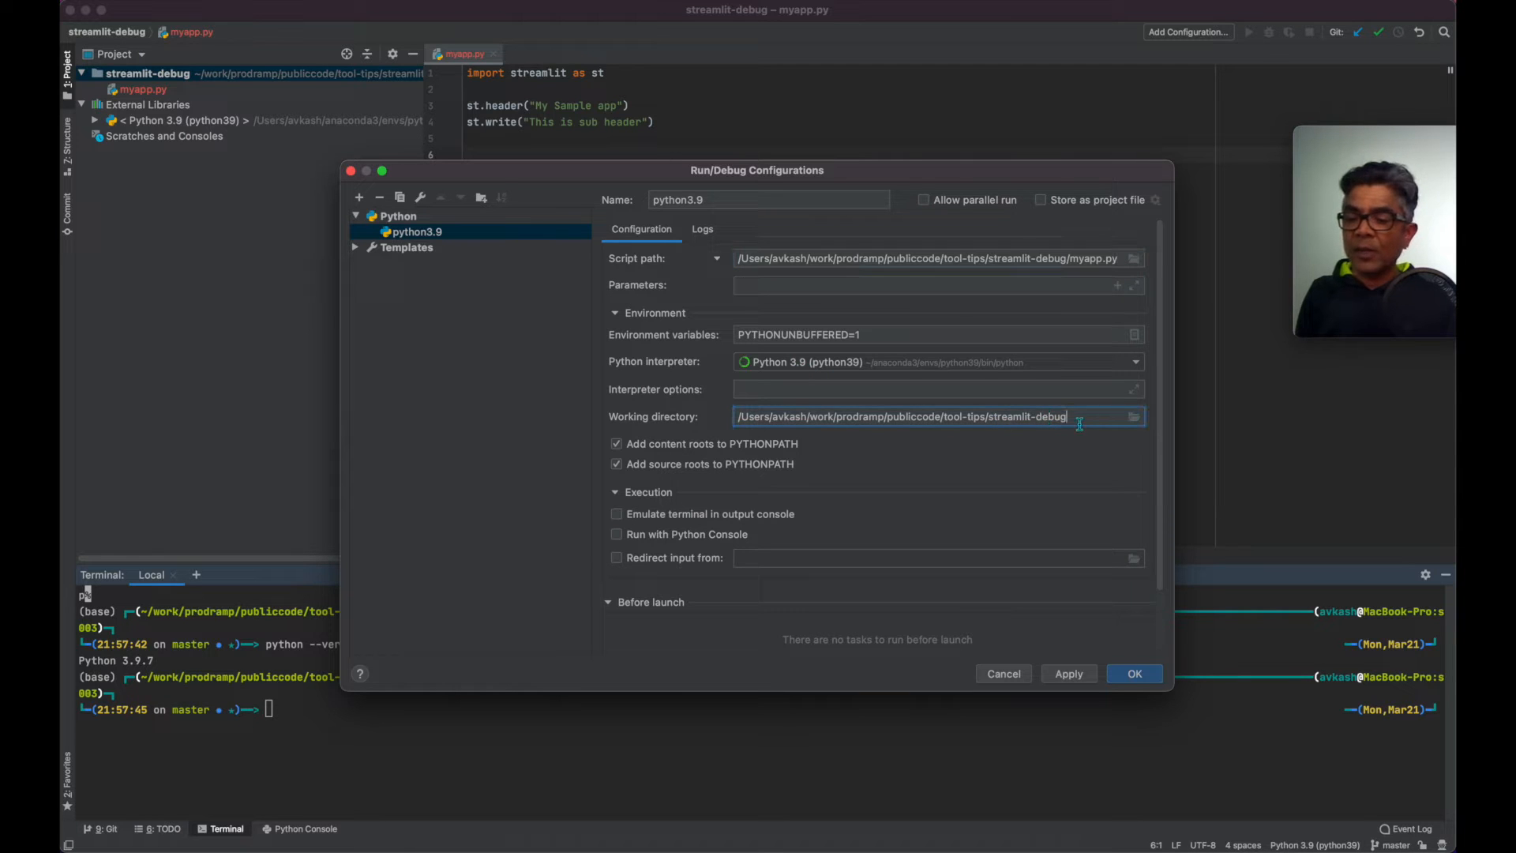
left_click(1133, 672)
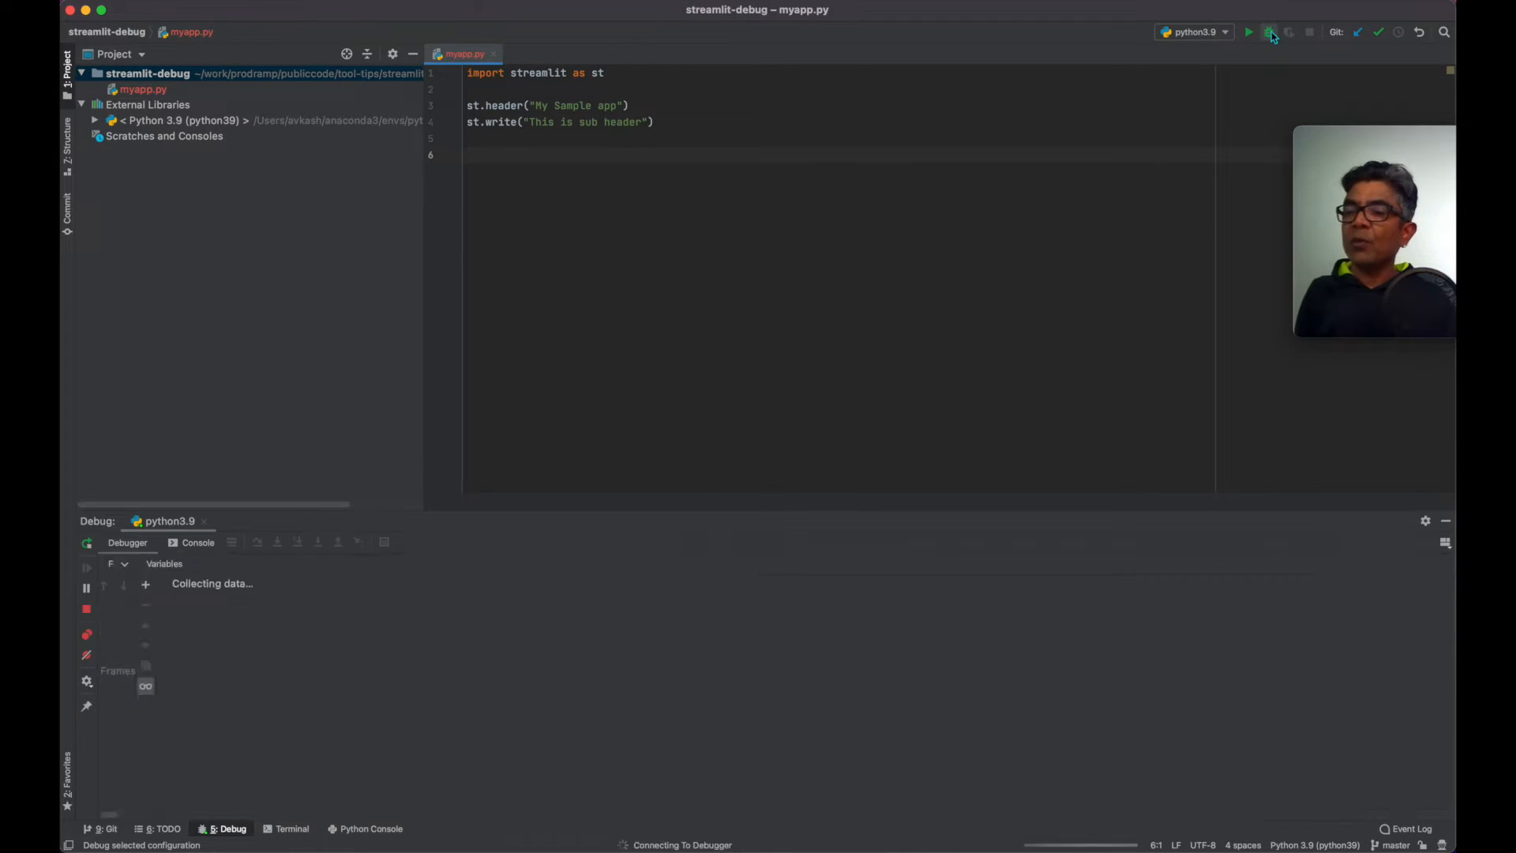
Reopen the python3.9 run configuration after the run warns to use streamlit run.
left_click(1269, 32)
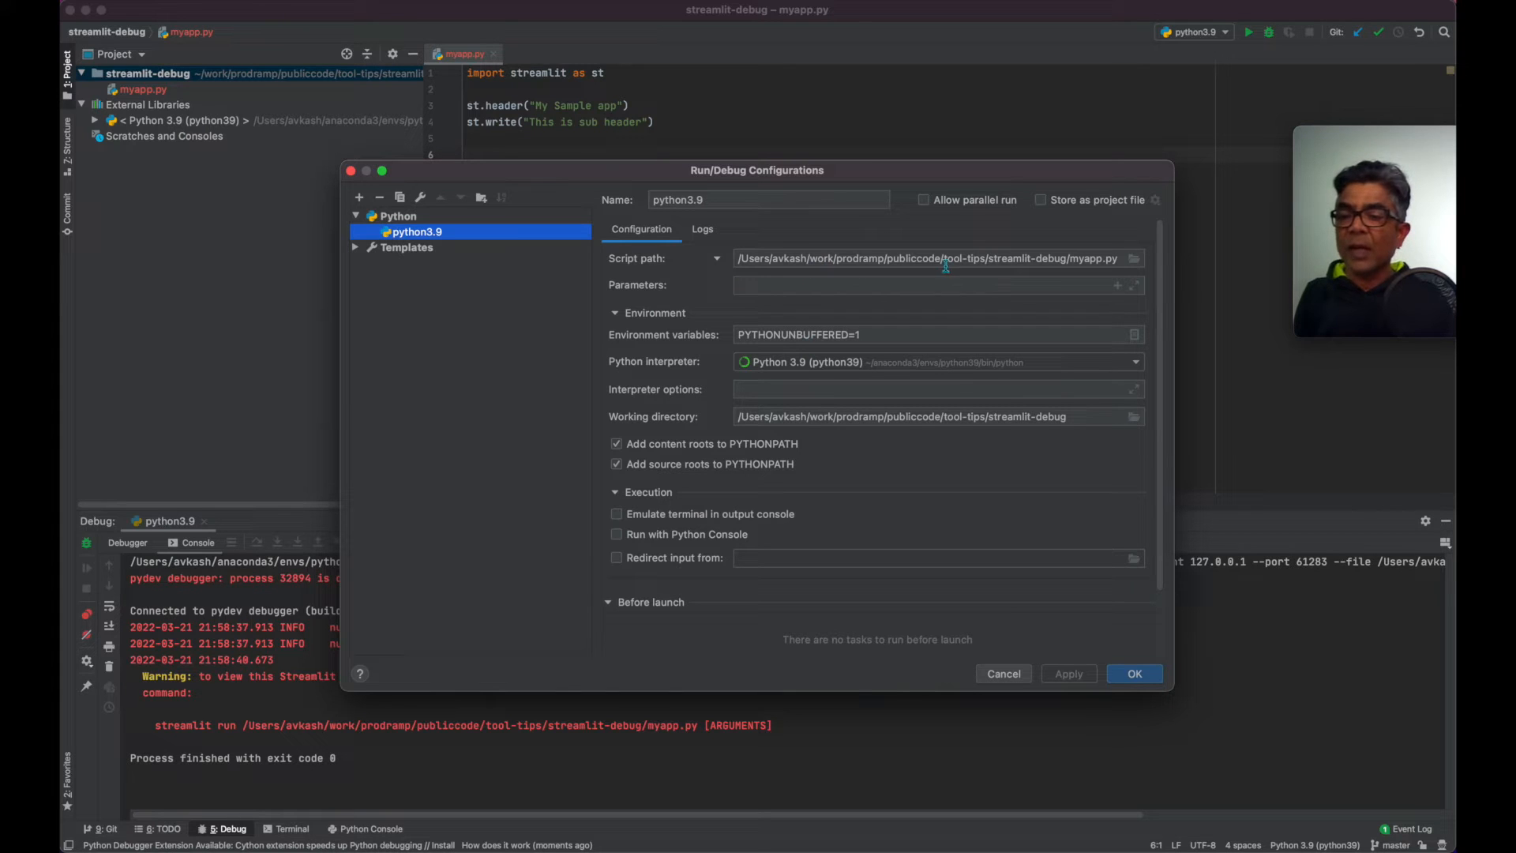
Cut myapp.py from the script path and set the Parameters field to 'run myapp.py'.
double_click(1086, 257)
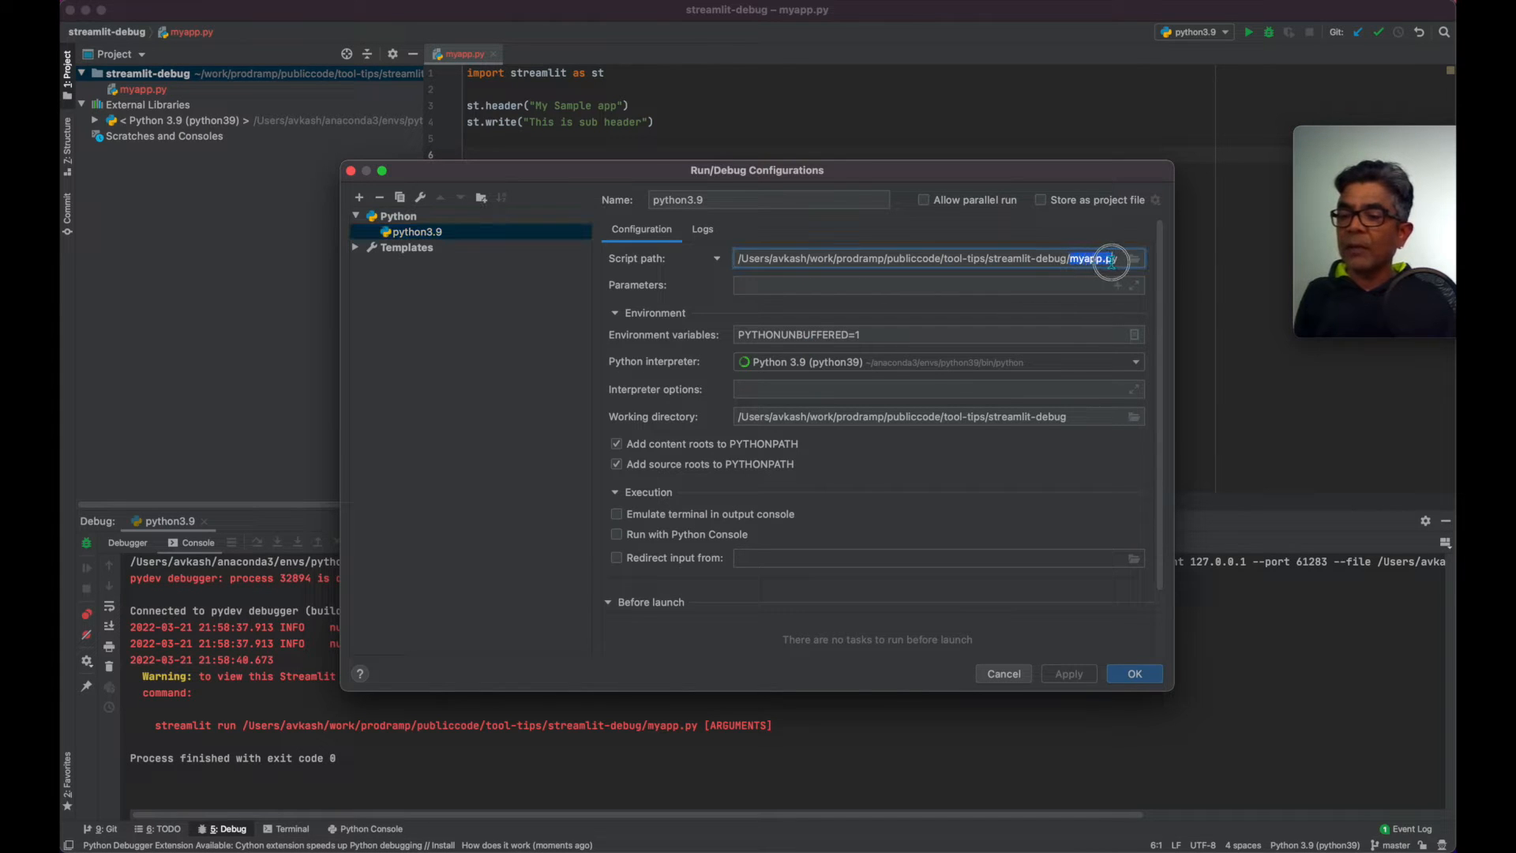
type("myapp.py")
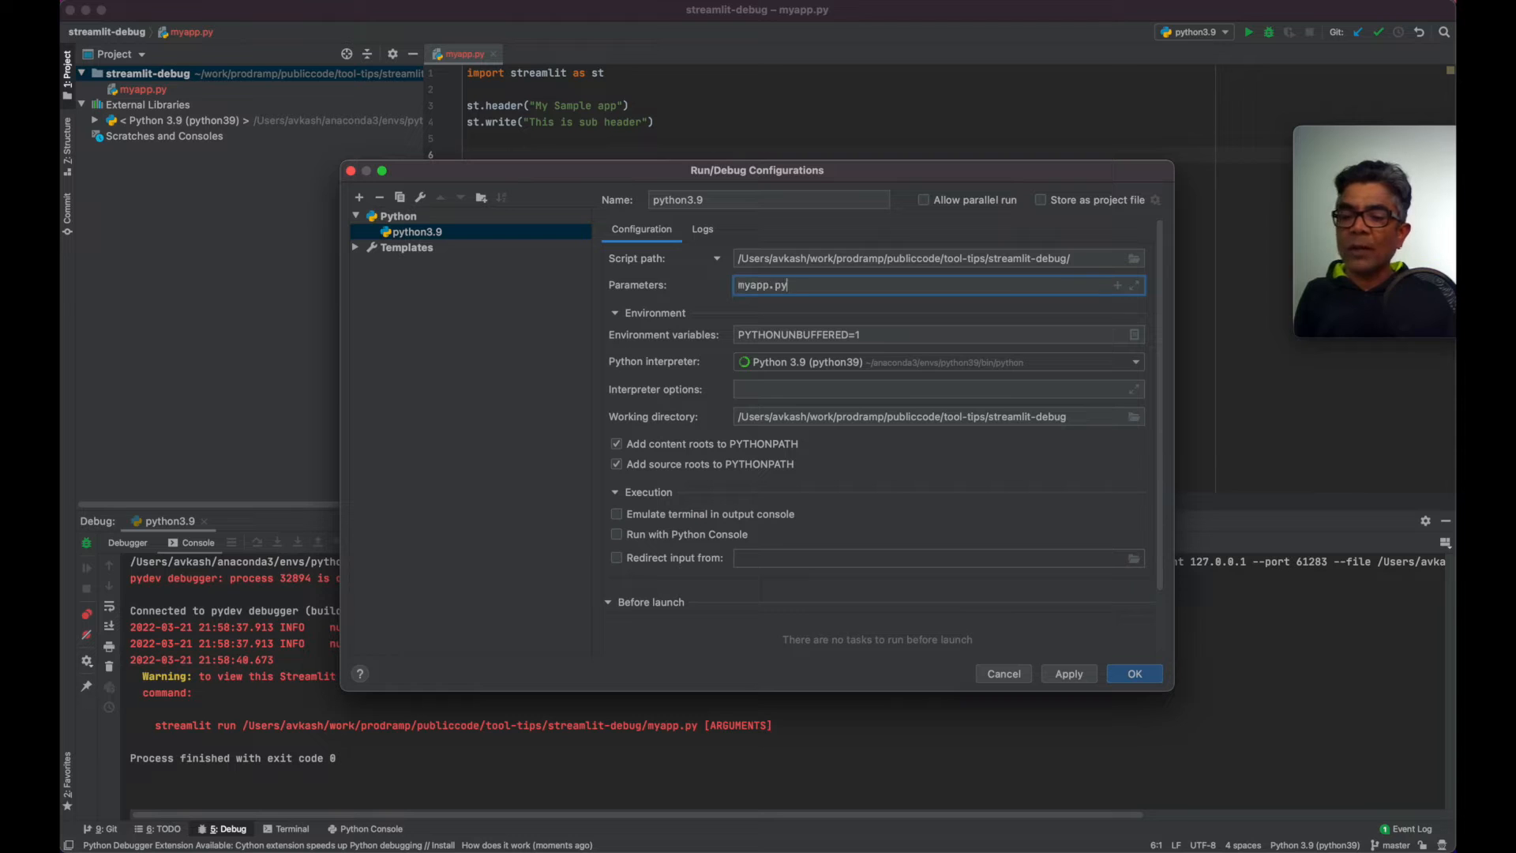
type("run")
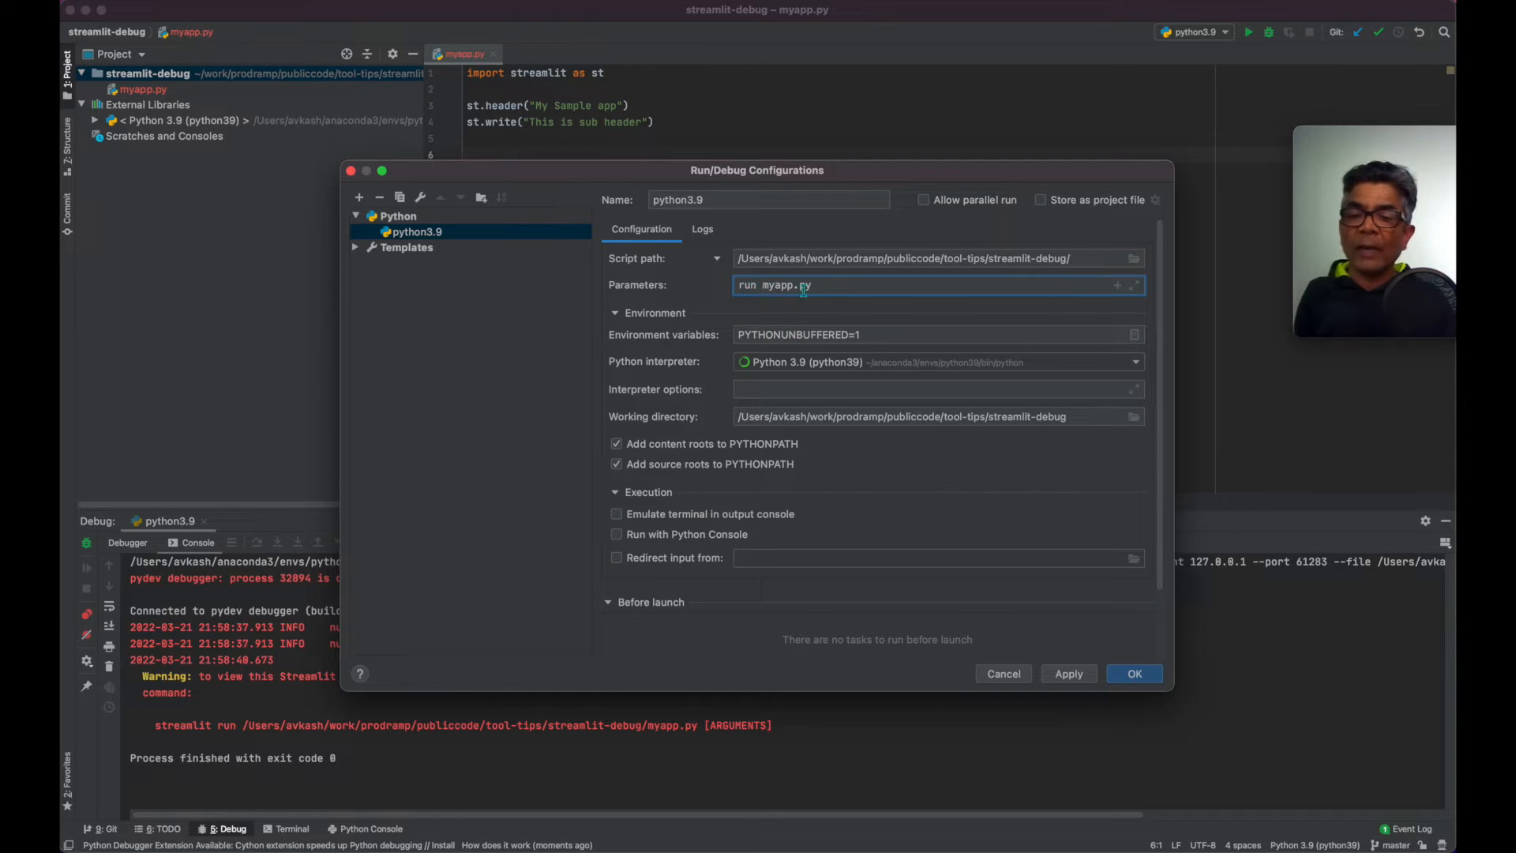
double_click(778, 284)
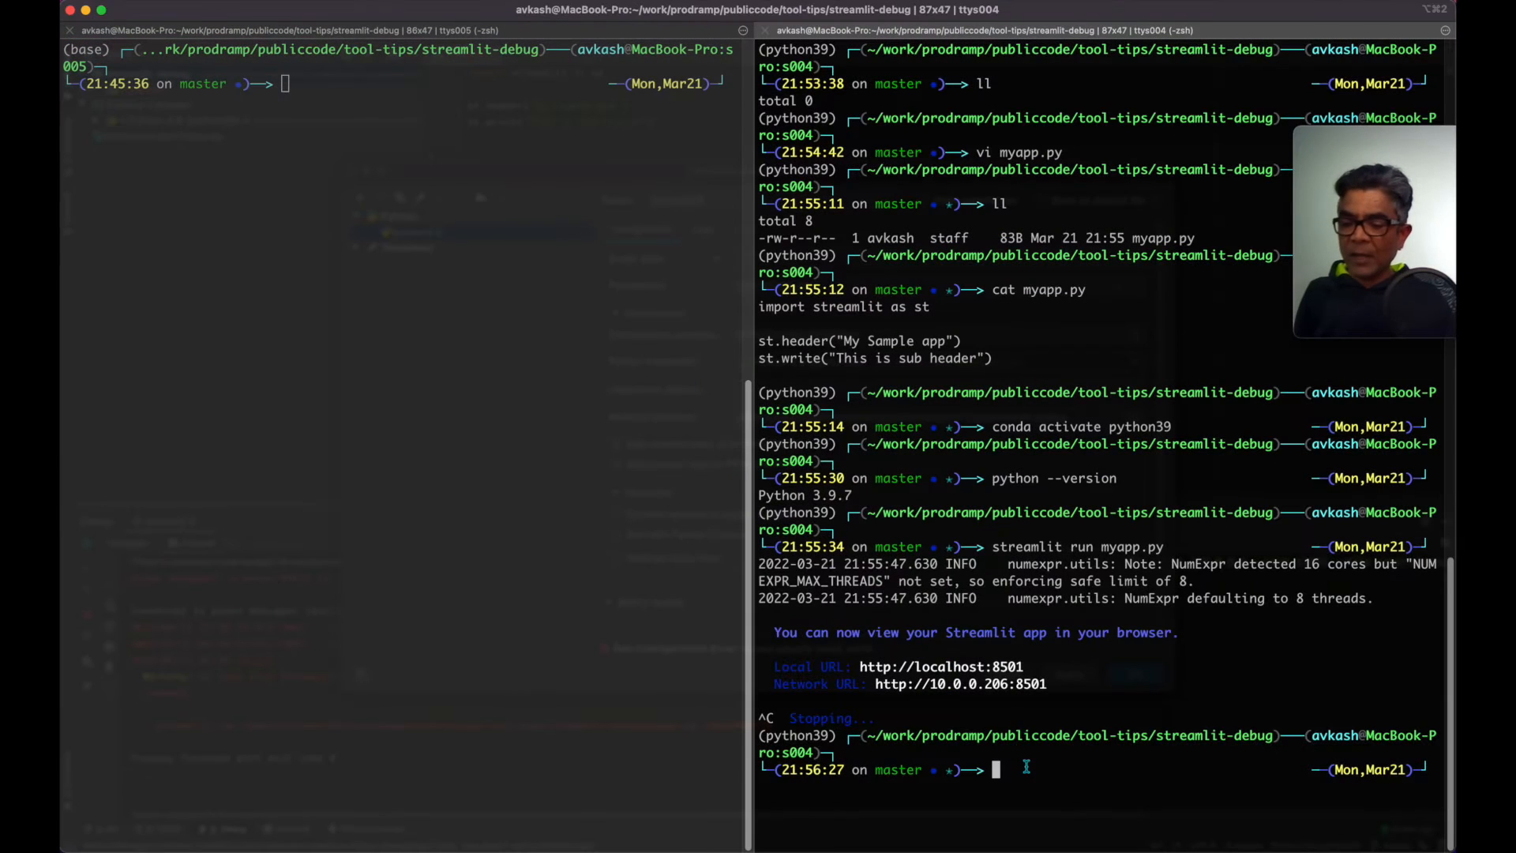
Locate the streamlit executable with which streamlit: /Users/avkash/anaconda3/envs/python39/bin/streamlit.
type("which streamlit")
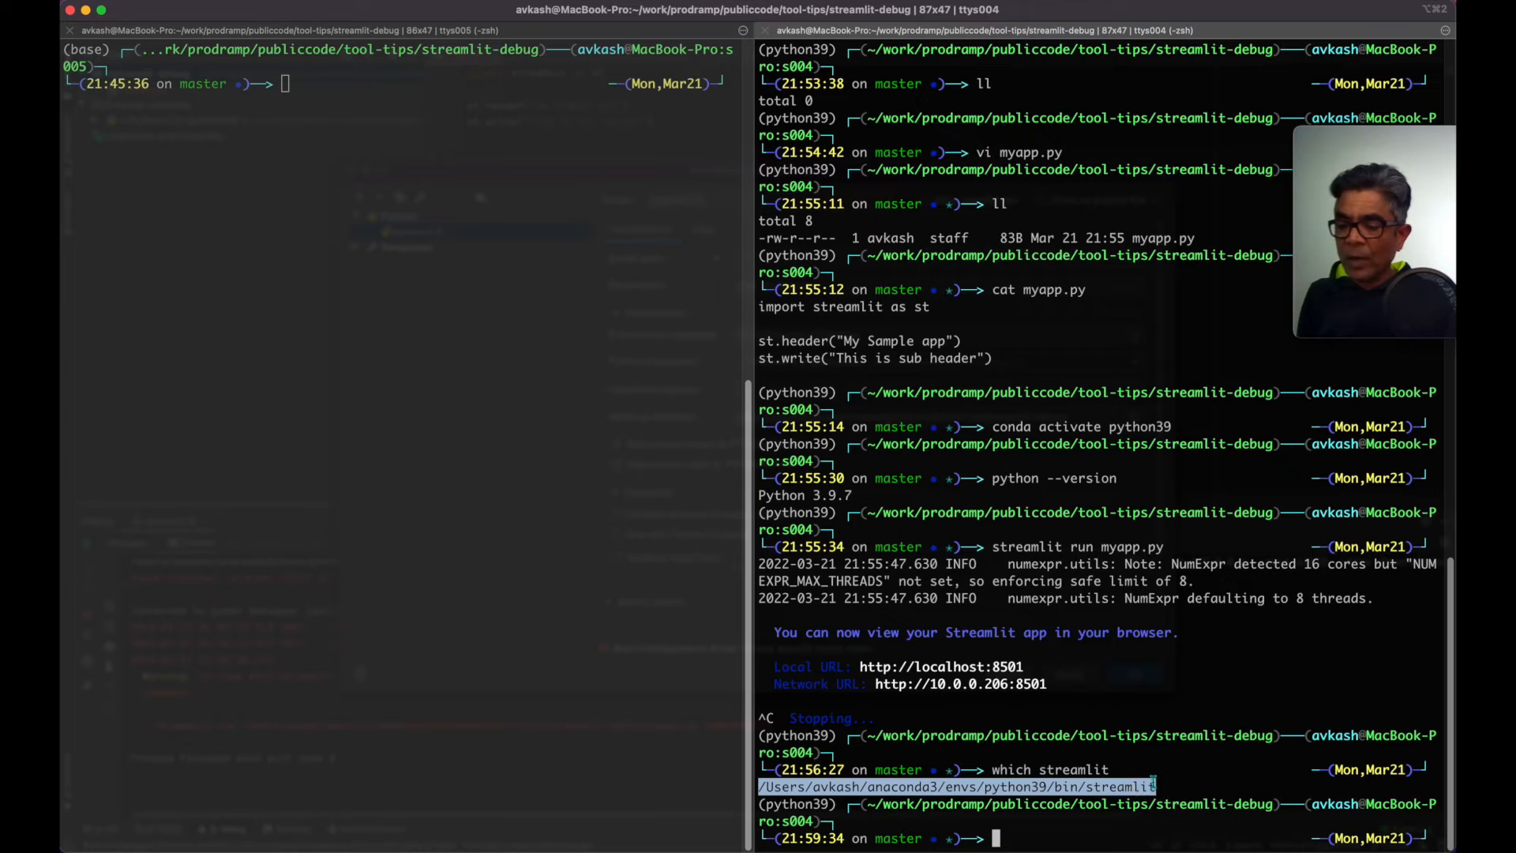
mouse_move(1135, 776)
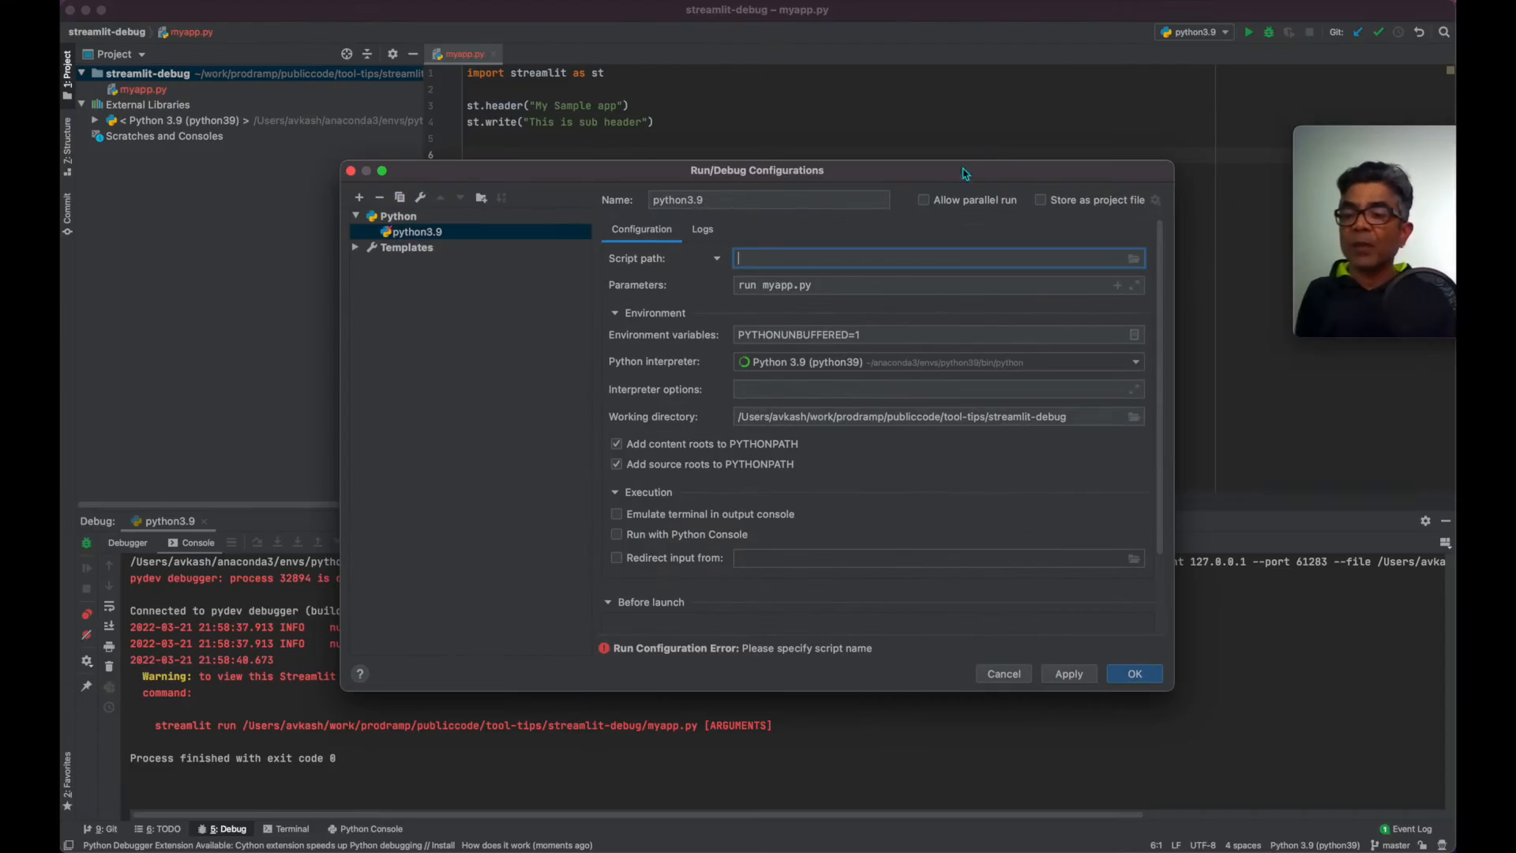
Set the script path to /Users/avkash/anaconda3/envs/python39/bin/streamlit and save the configuration.
type("/Users/avkash/anaconda3/envs/python39/bin/streamlit")
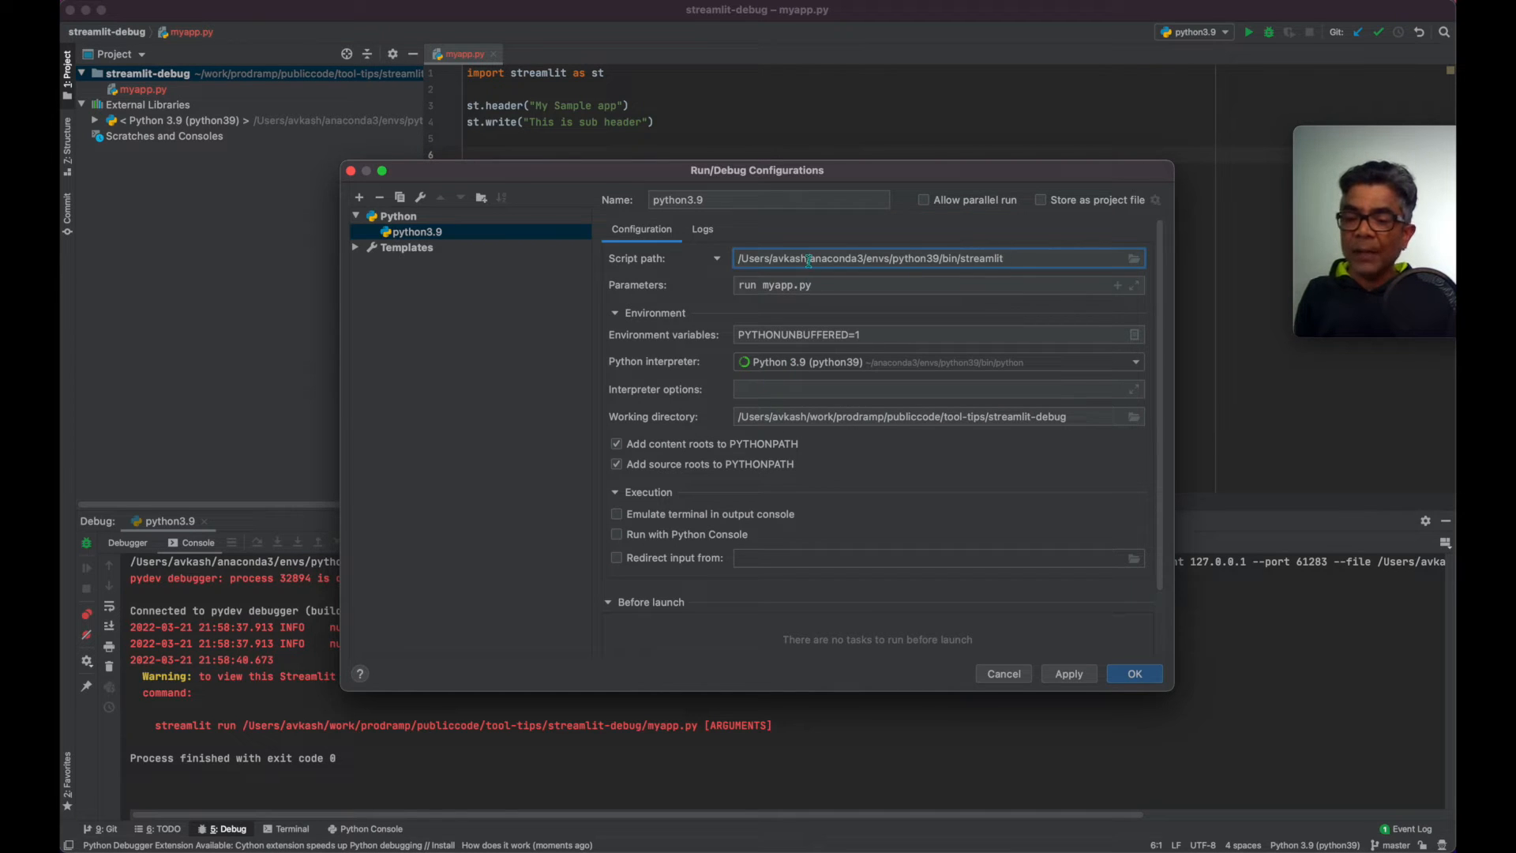
left_click(1133, 672)
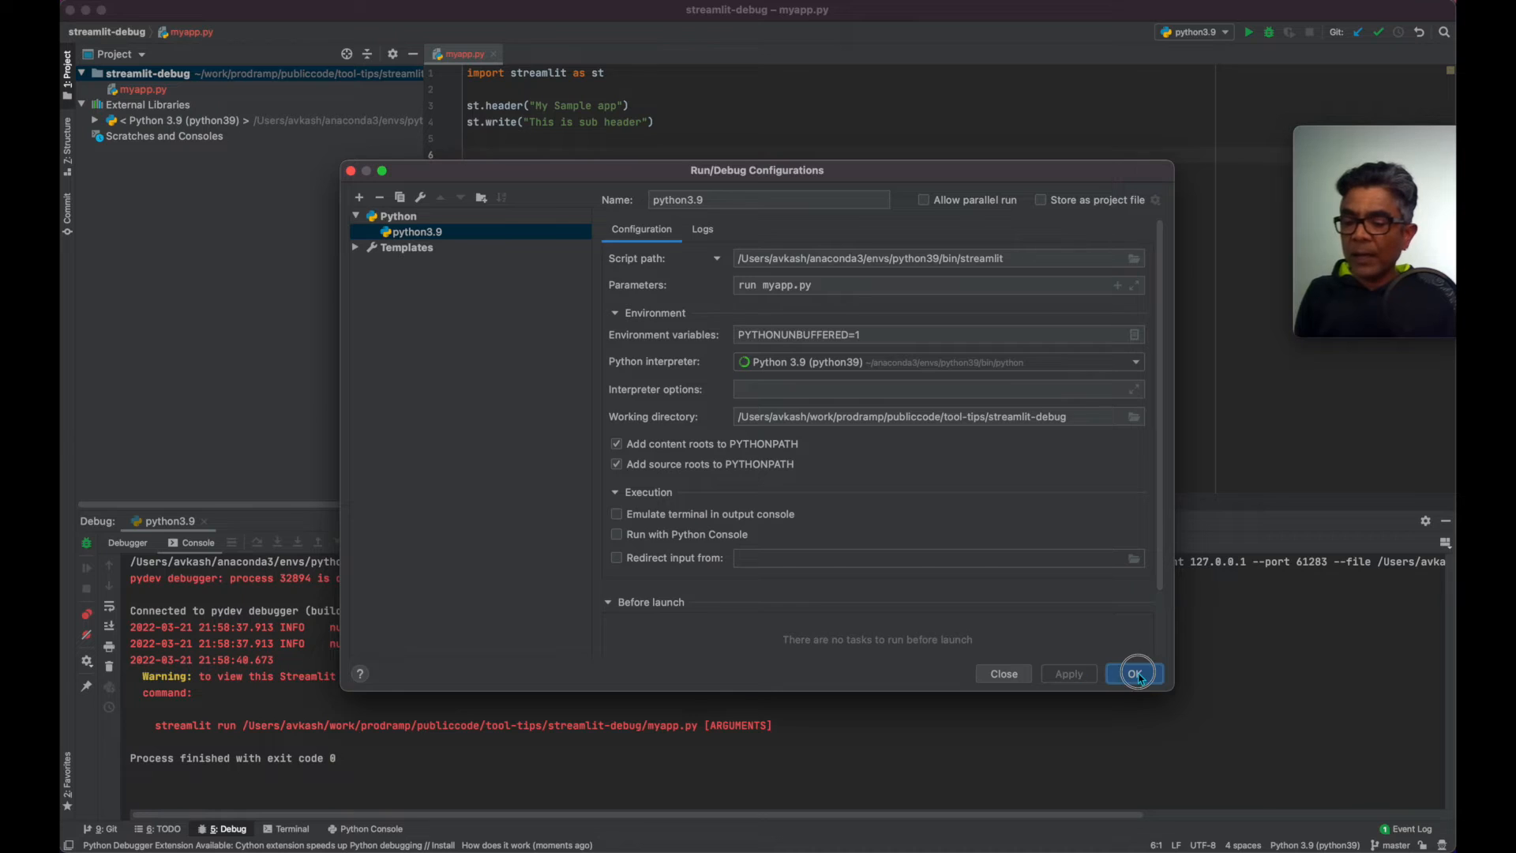
left_click(1134, 673)
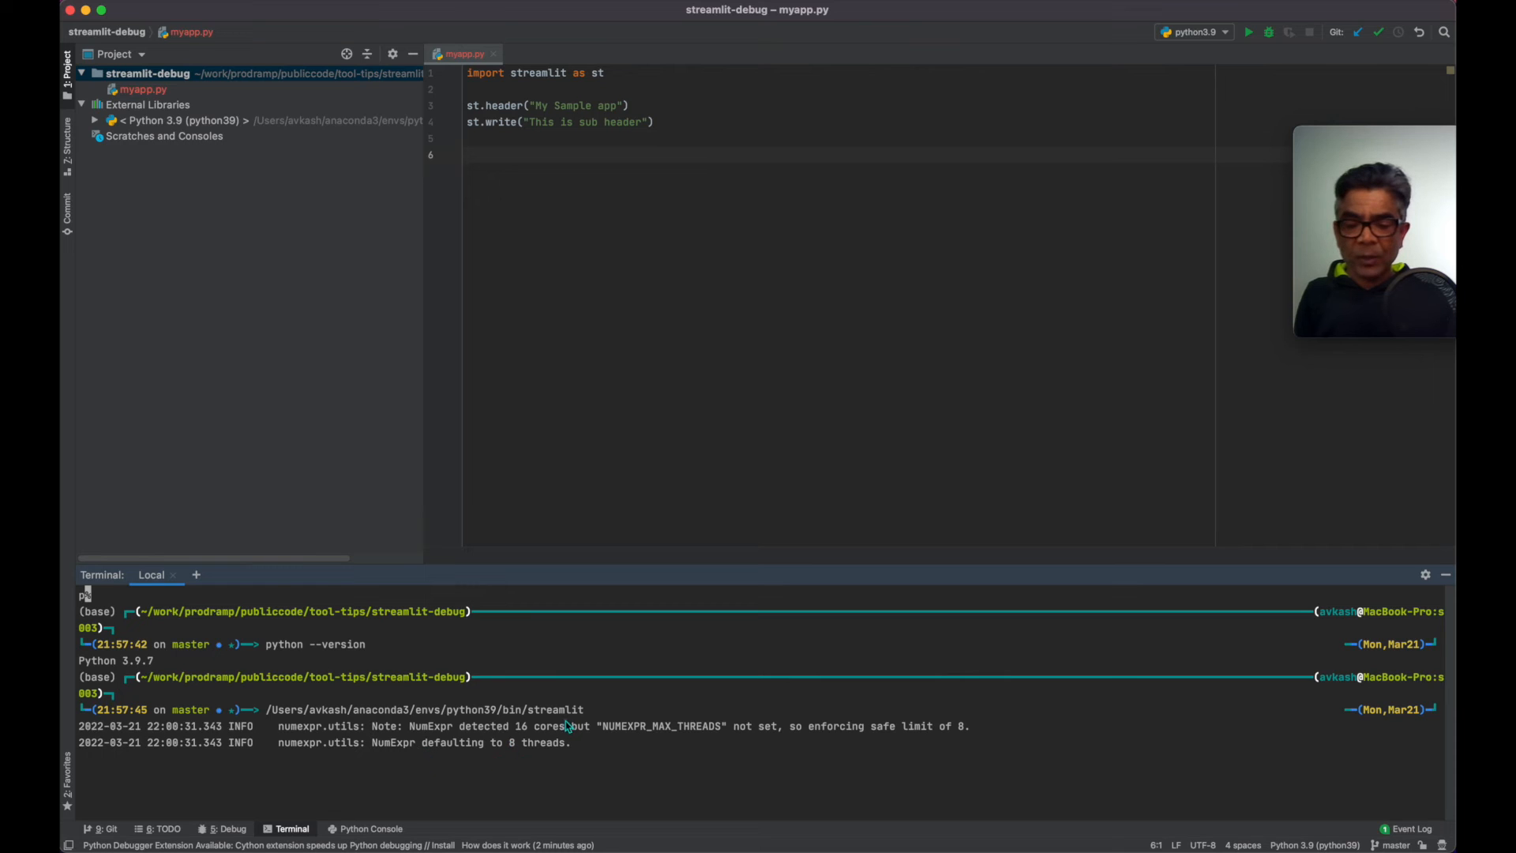
Run the streamlit executable with version in the built-in terminal, reporting Streamlit 1.7.0.
type("streamlit version")
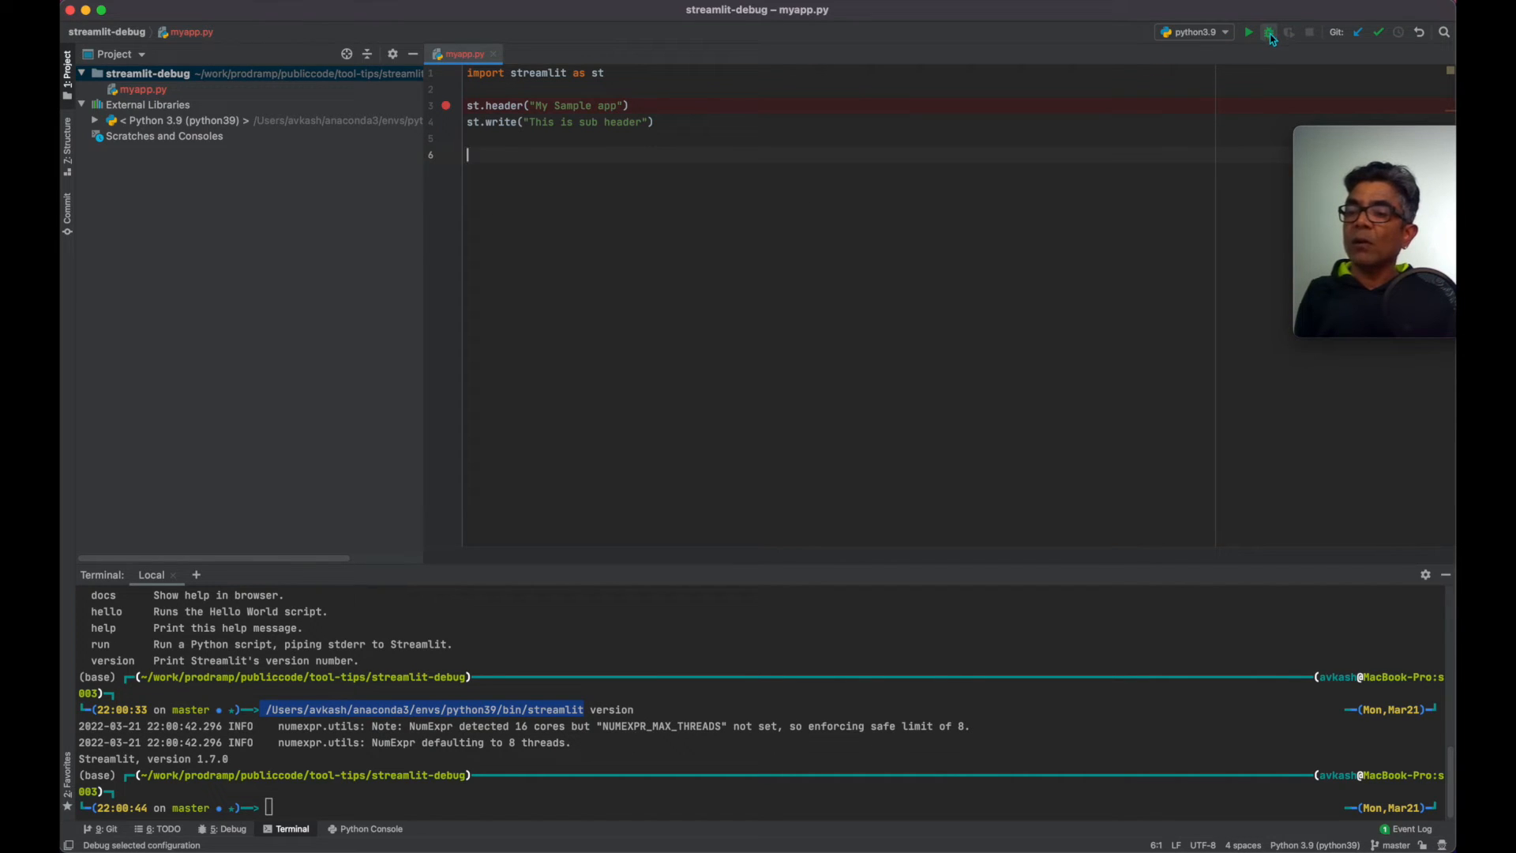
mouse_move(1270, 32)
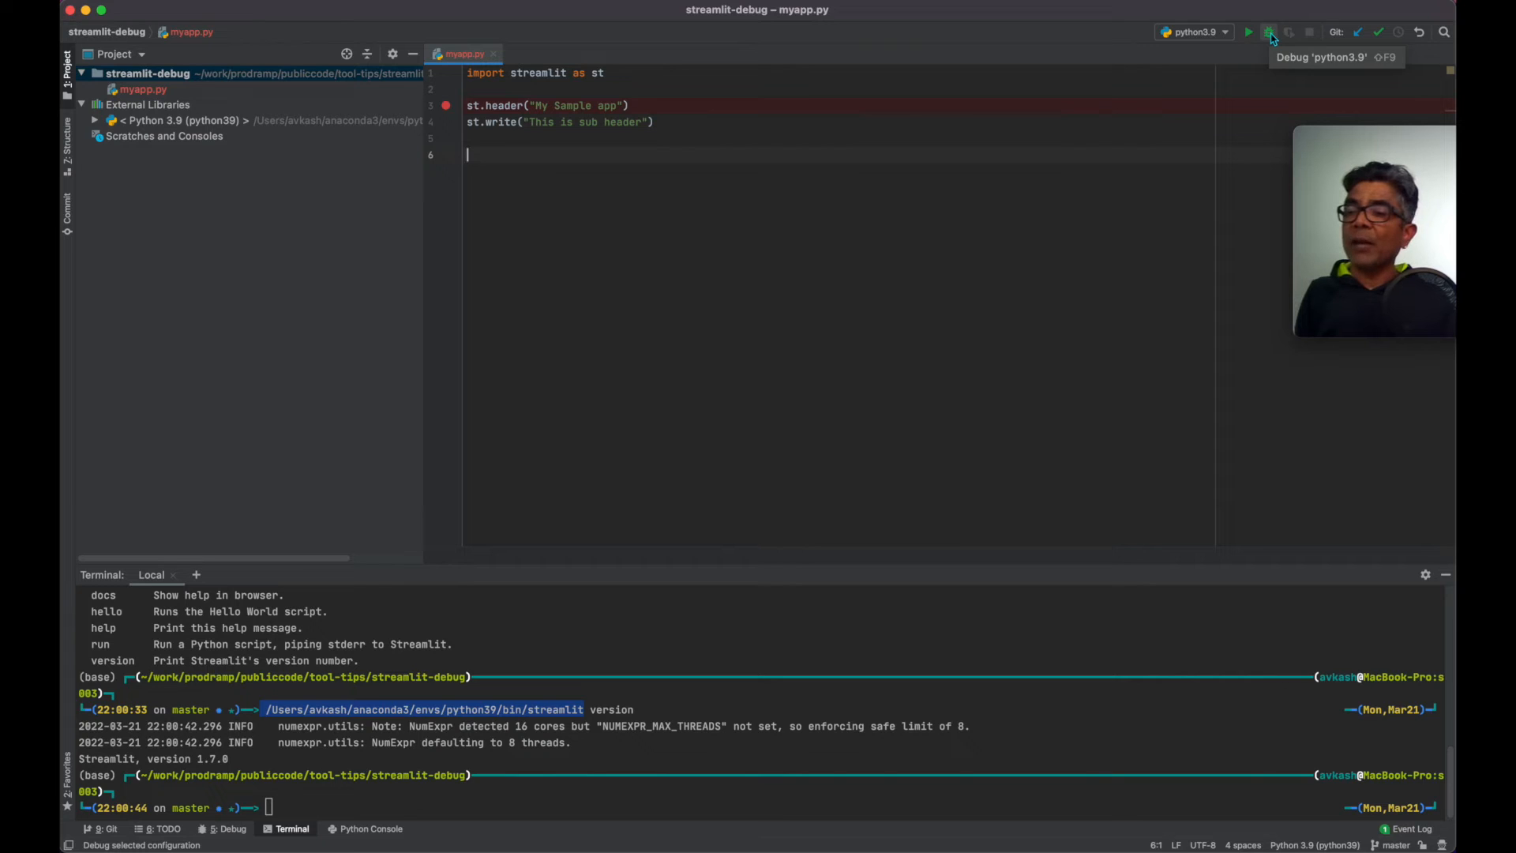
Launch the python3.9 debug session so the breakpoint on the st.header line is hit.
left_click(1268, 32)
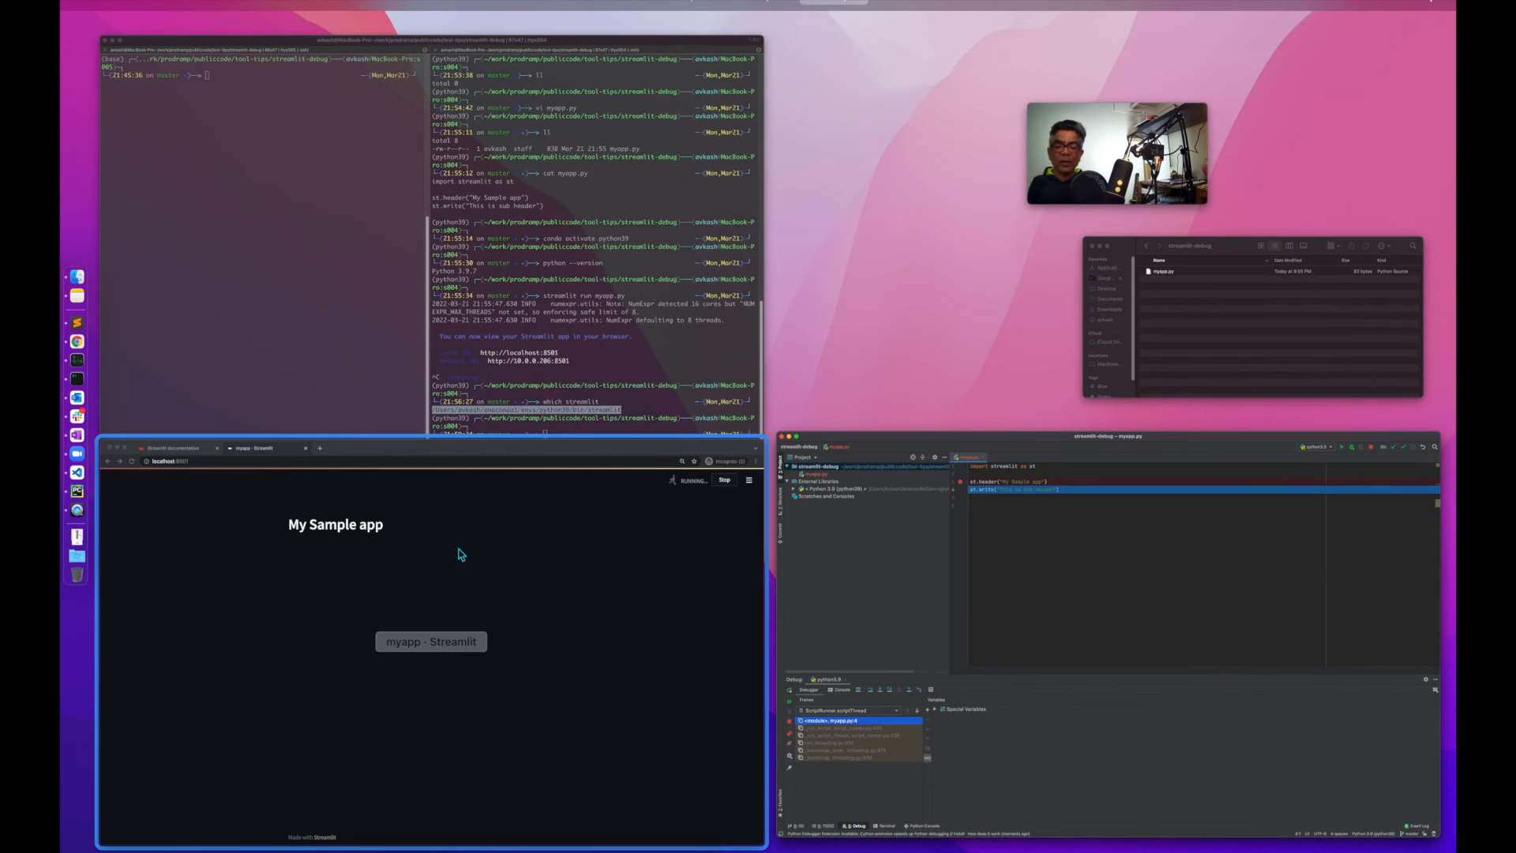
mouse_move(387, 543)
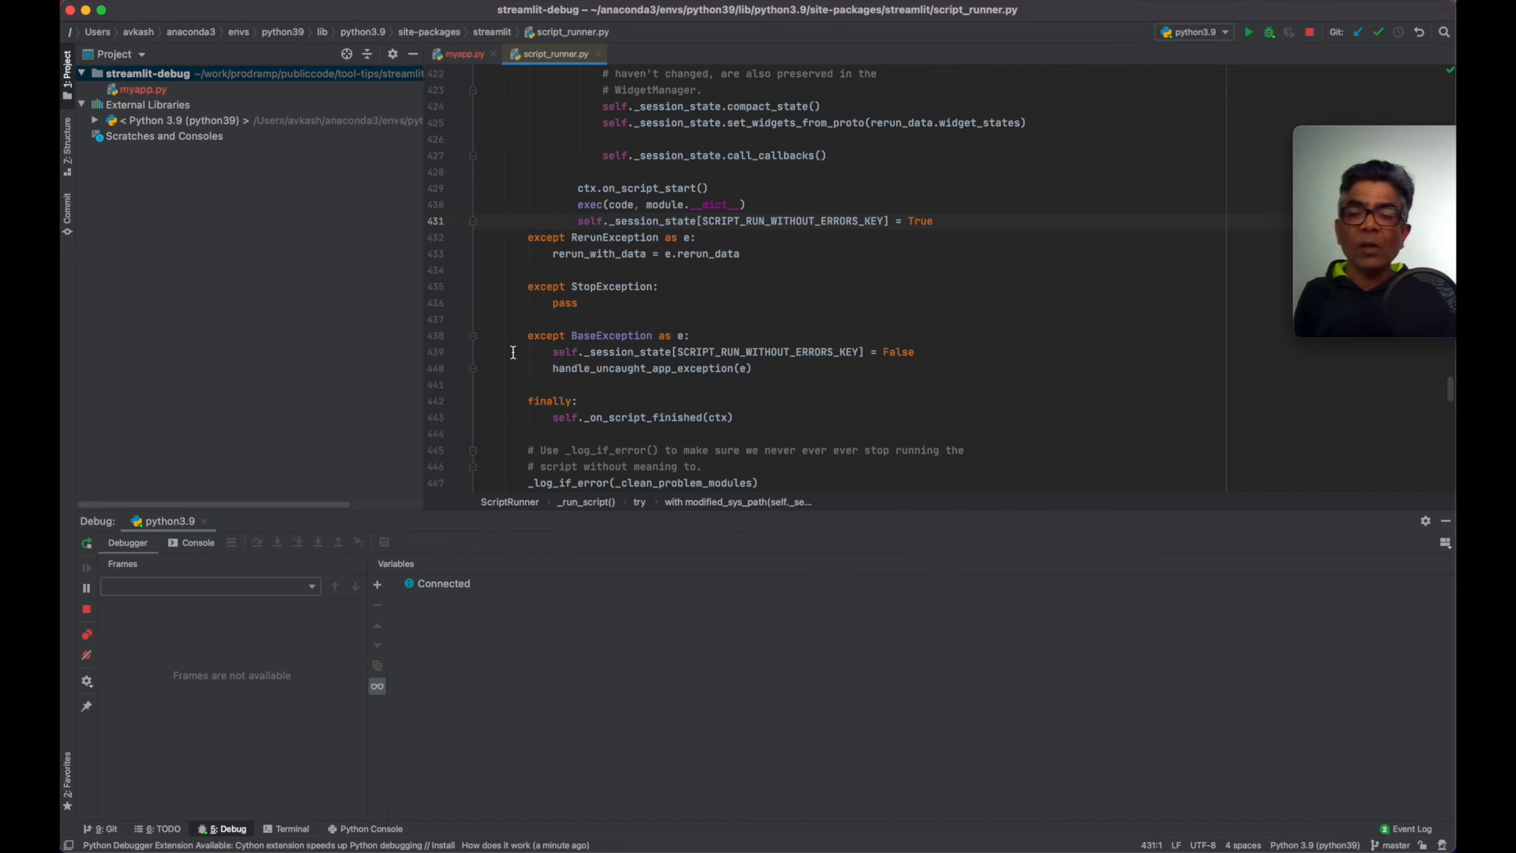
Step out of the app code into Streamlit's script_runner.py and back to myapp.py.
left_click(464, 54)
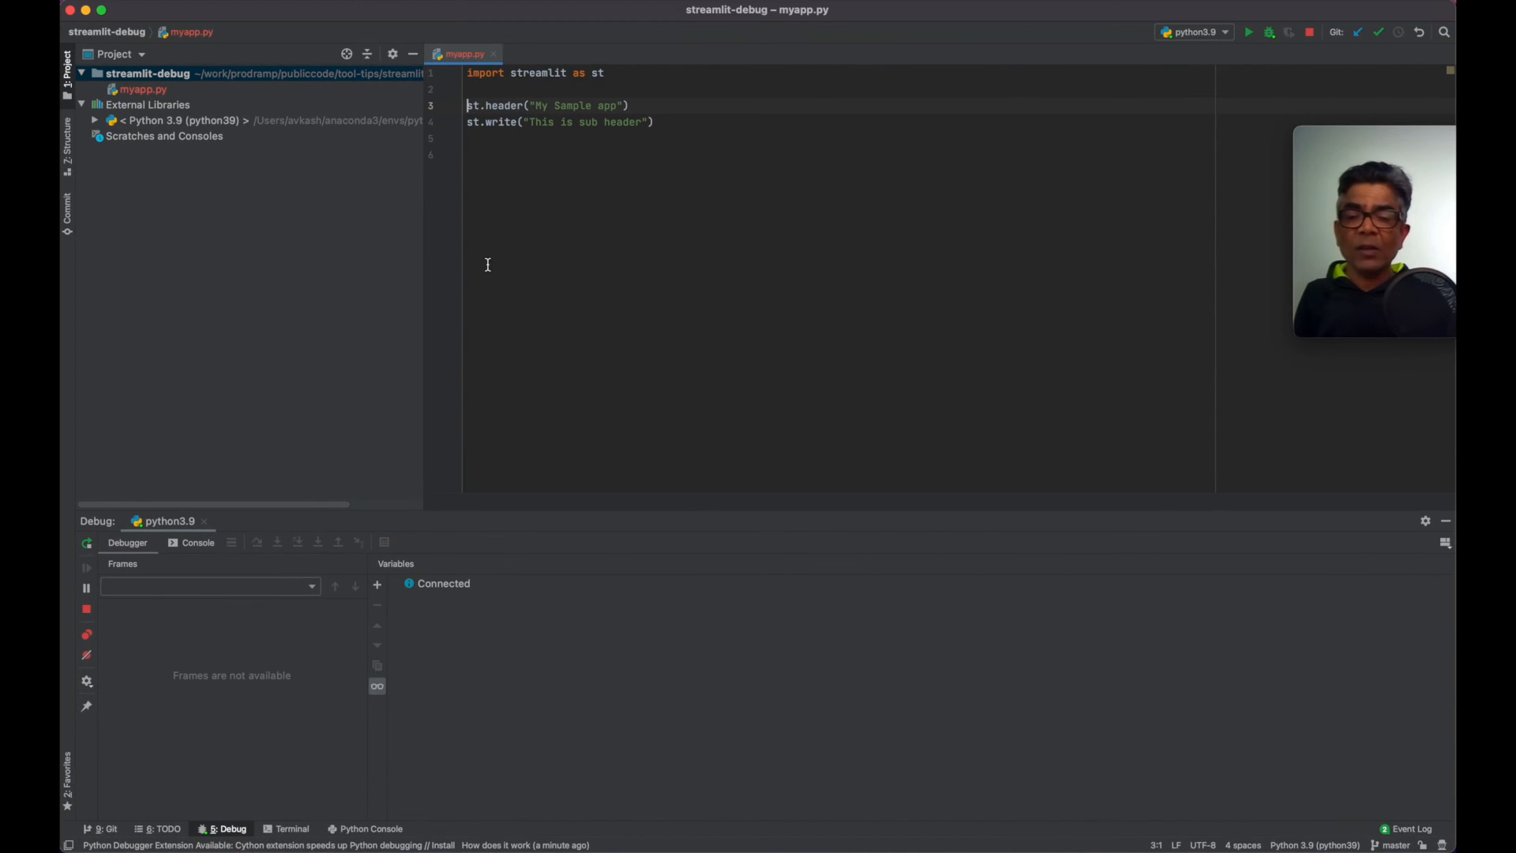
mouse_move(589, 222)
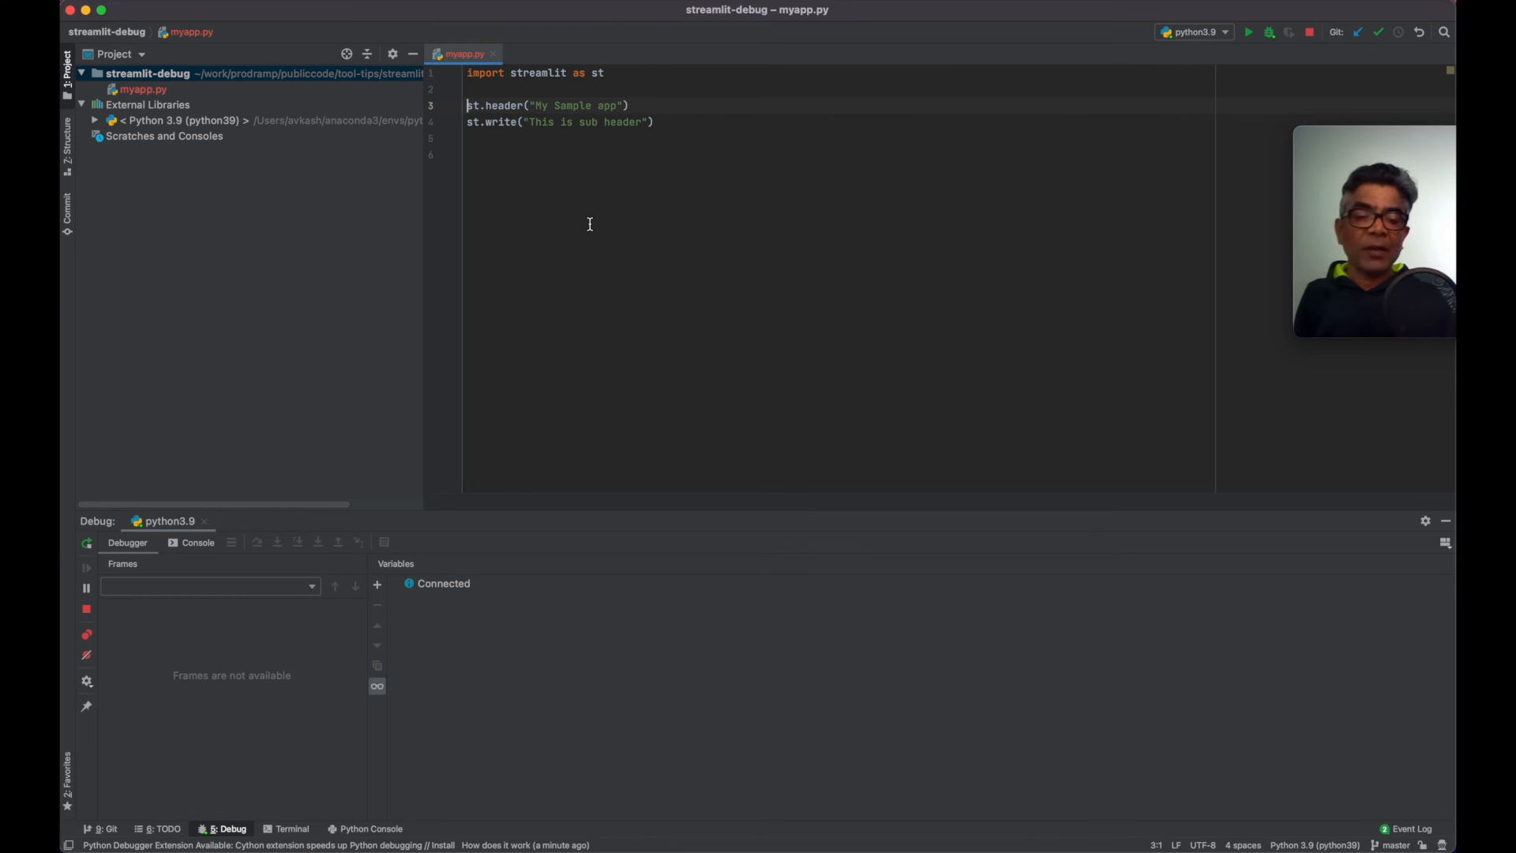
mouse_move(954, 169)
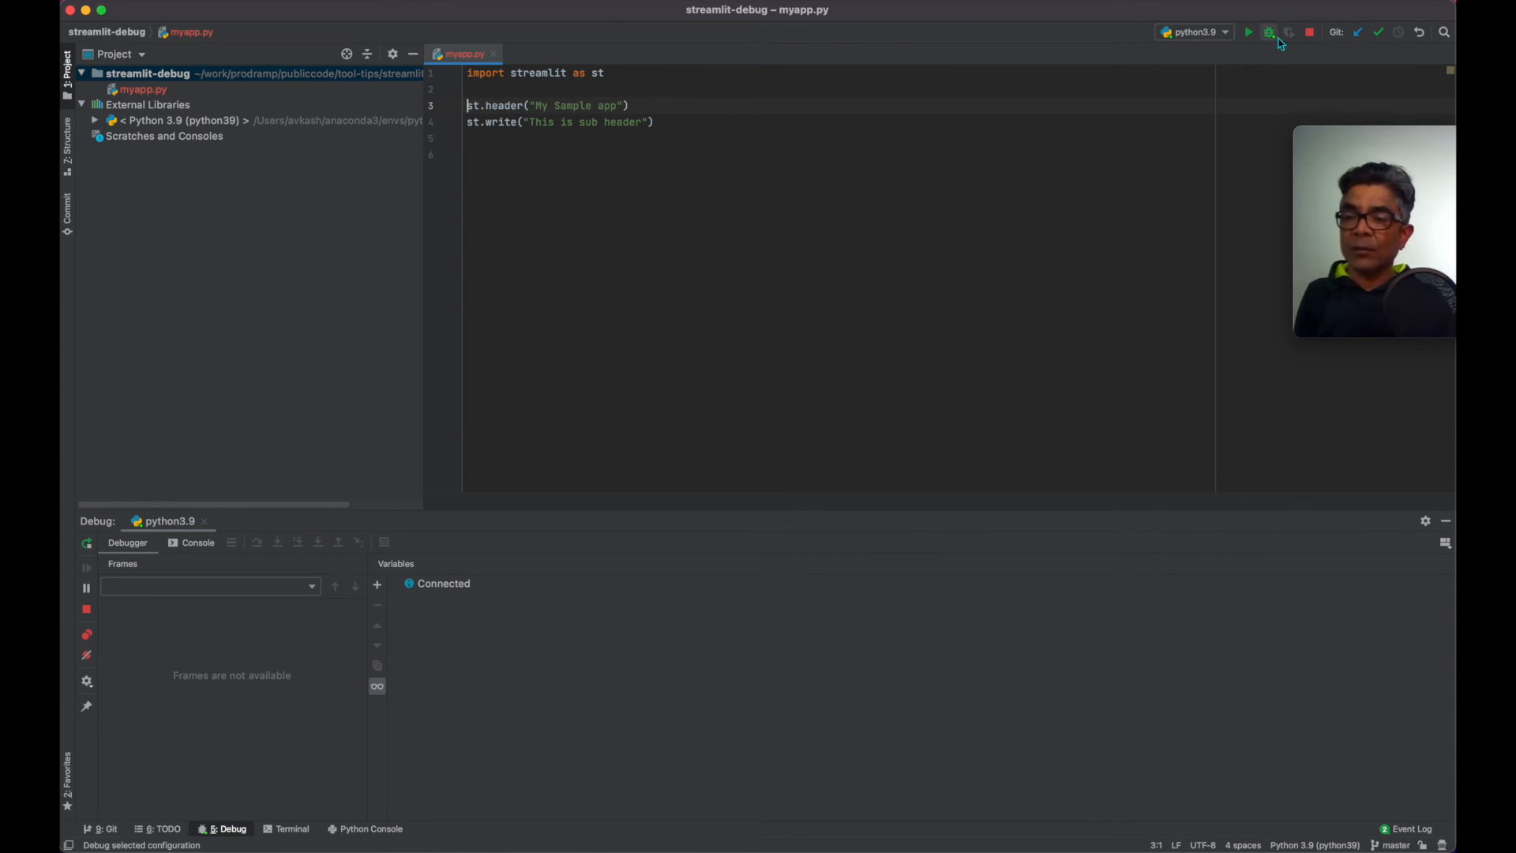
Reopen the python3.9 configuration showing the streamlit script path and 'run myapp.py' parameters.
left_click(1269, 32)
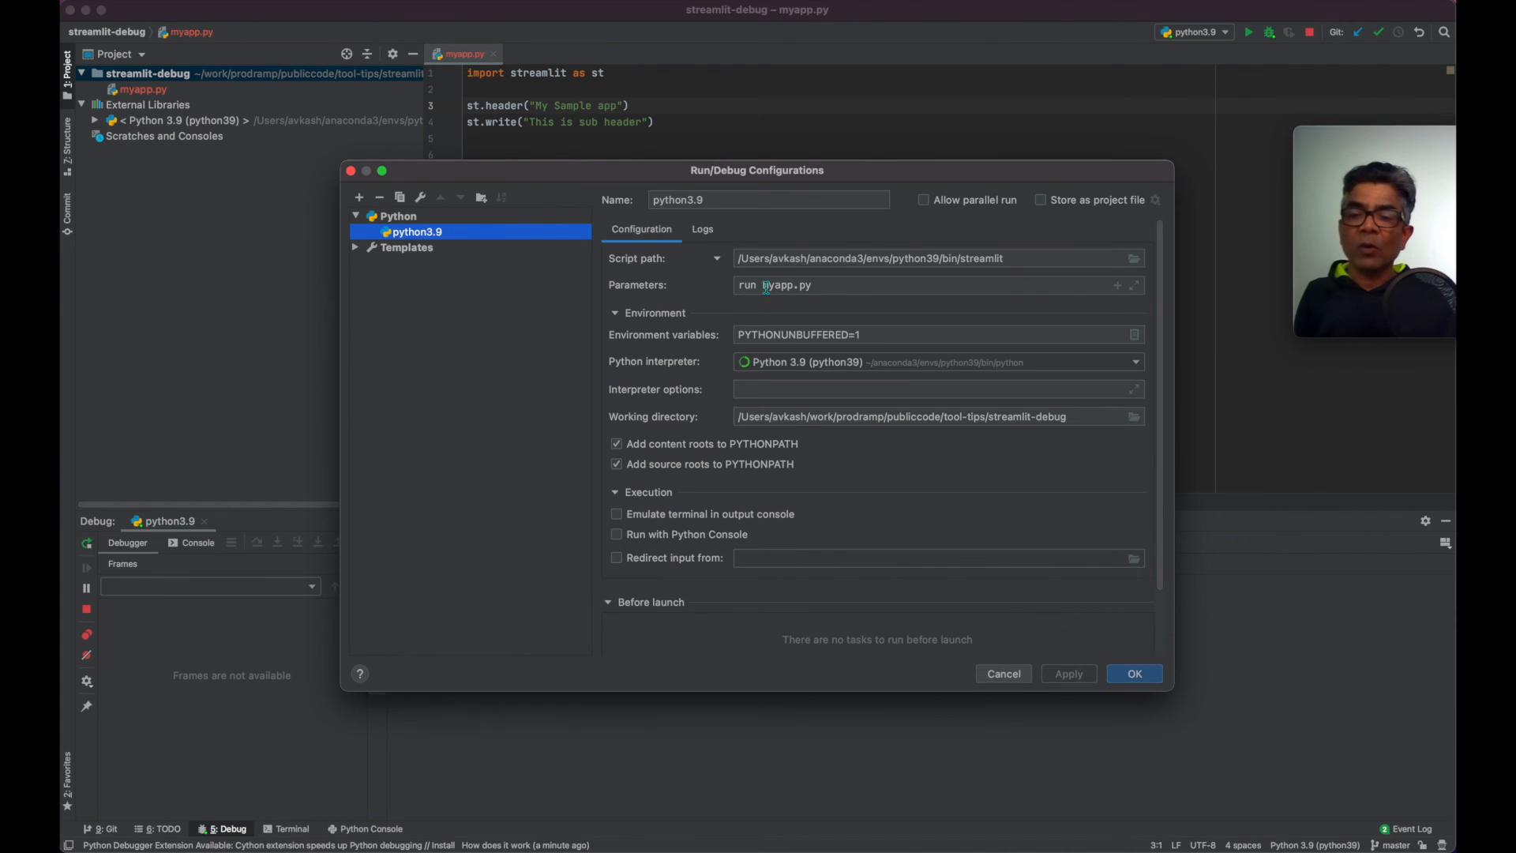